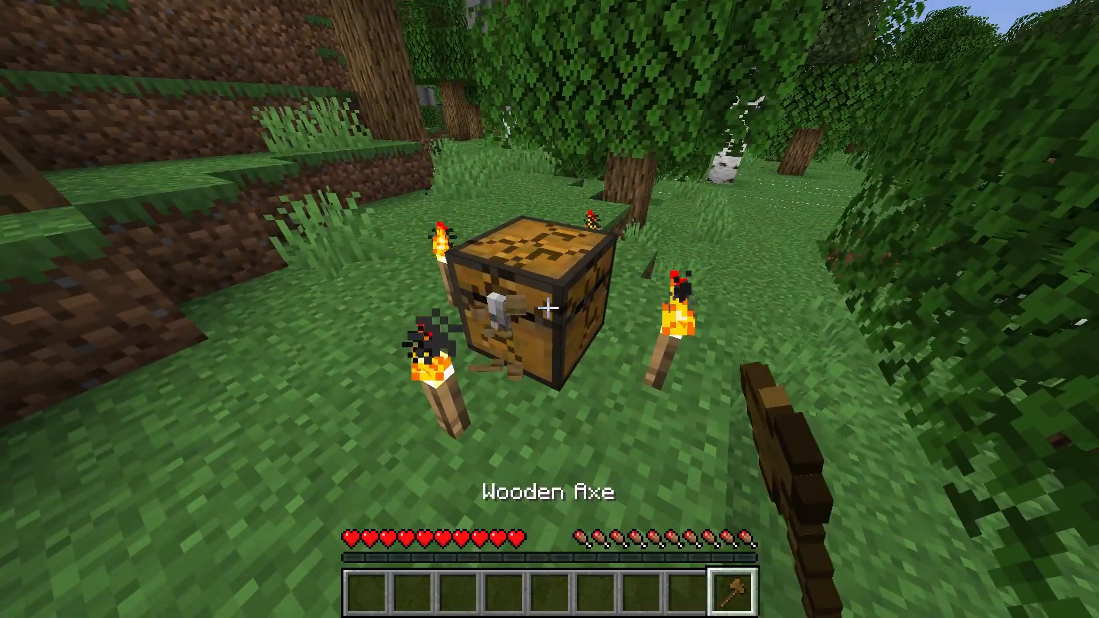
# Search the JAR File dropdown for 'mc' to reveal the MC Eternal options
pyautogui.click(550, 310)
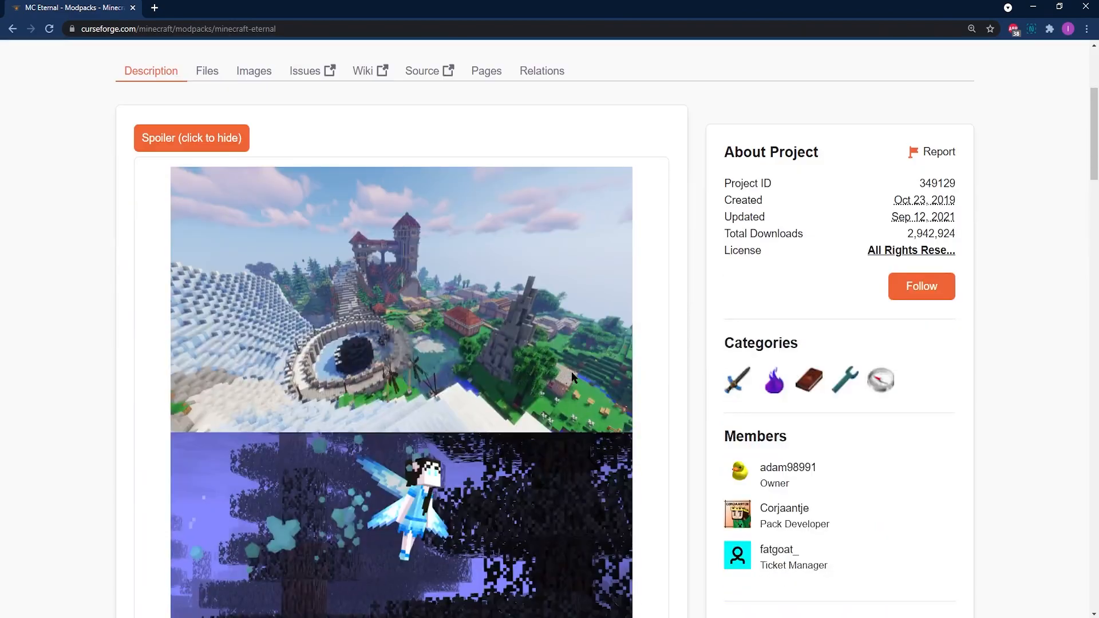
pyautogui.scroll(-3)
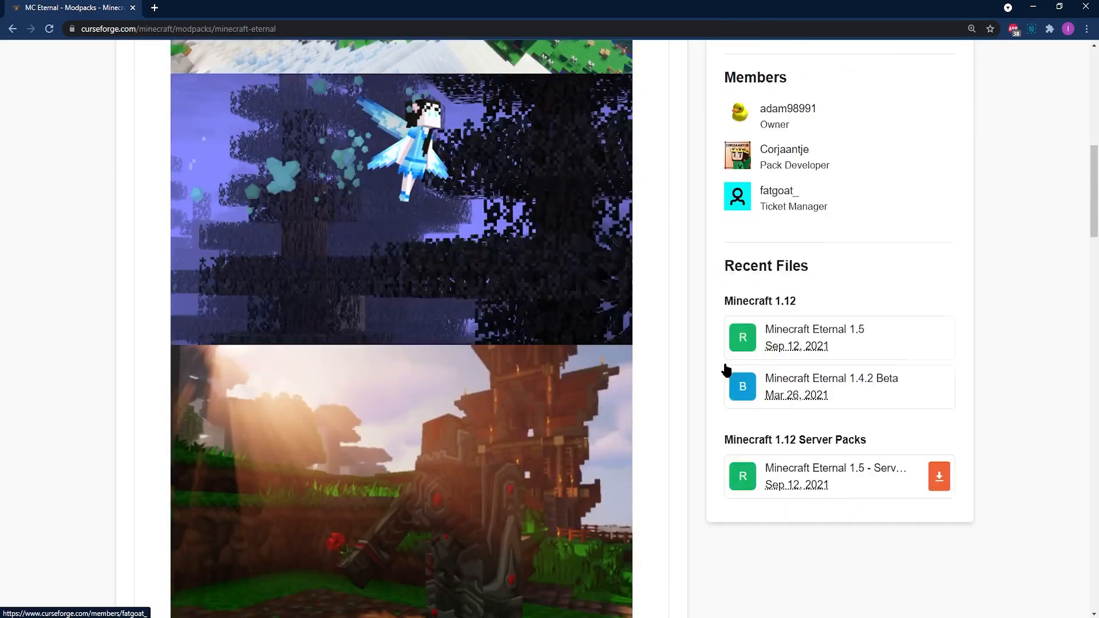
pyautogui.scroll(-3)
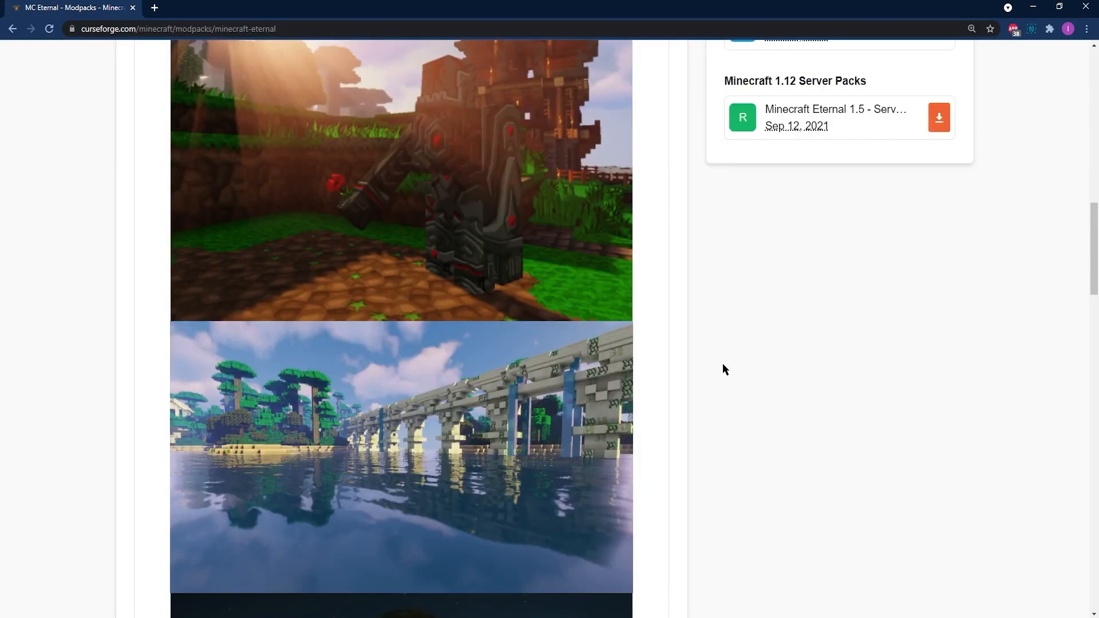
pyautogui.scroll(-3)
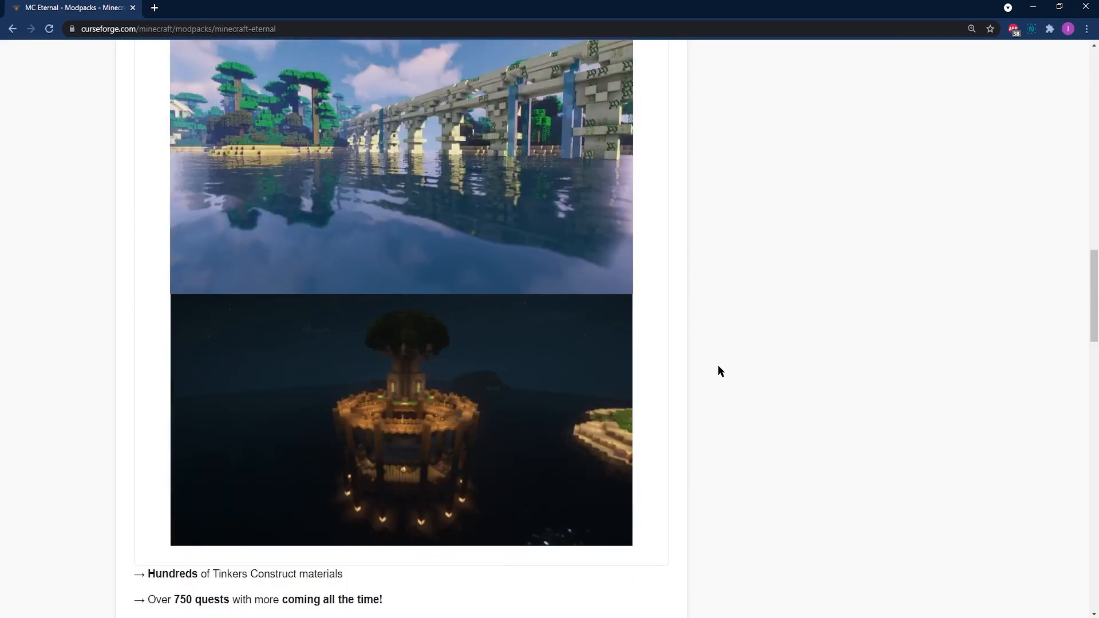
pyautogui.scroll(-3)
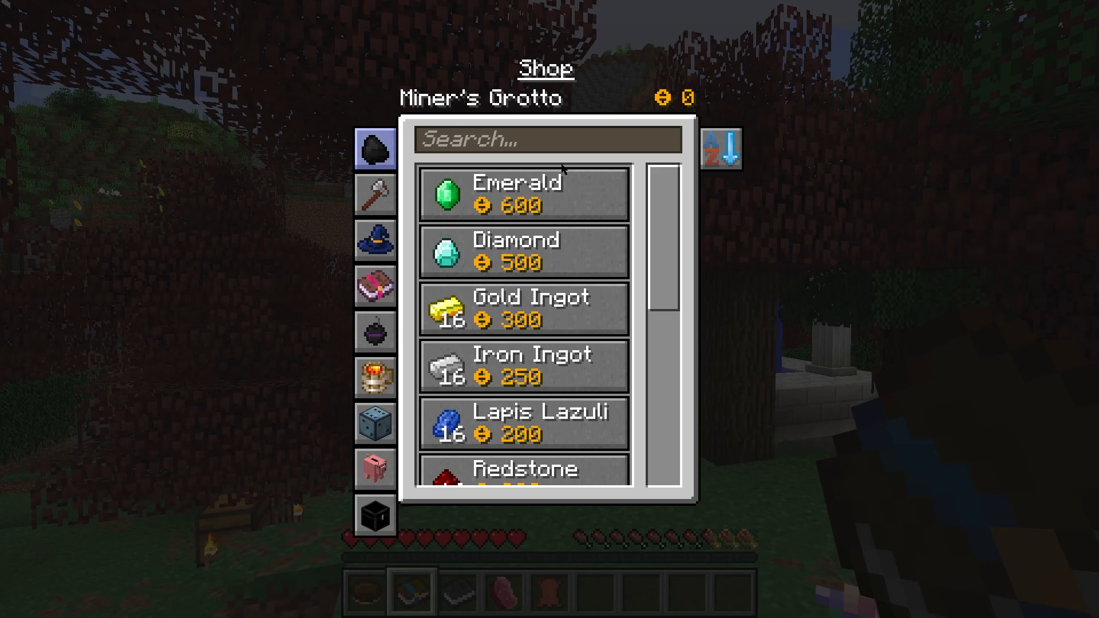
pyautogui.press('Escape')
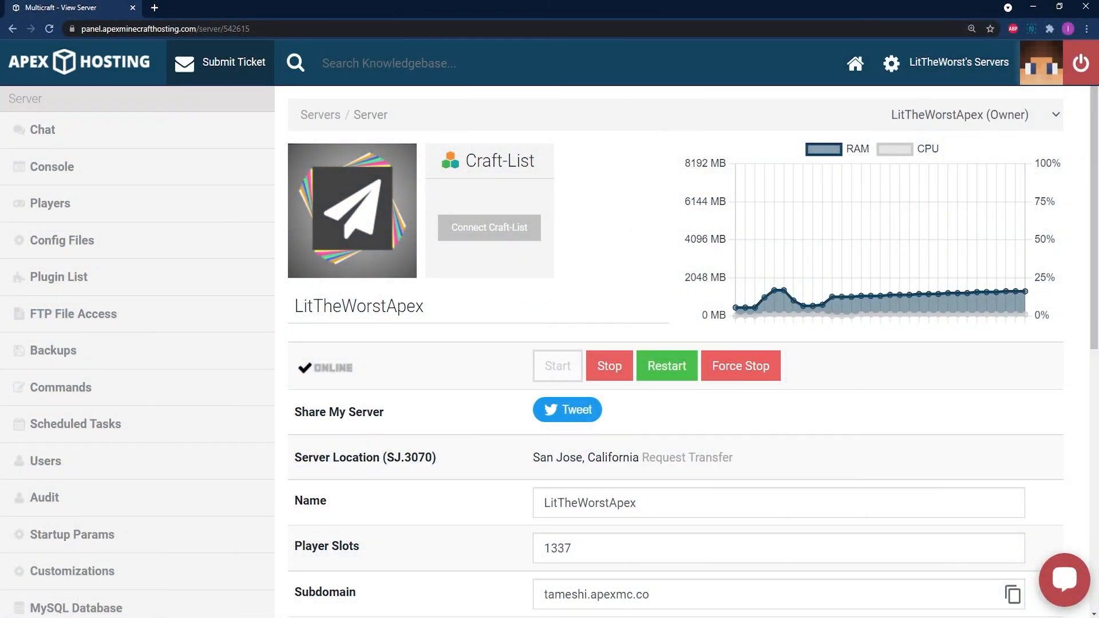
pyautogui.moveTo(443, 375)
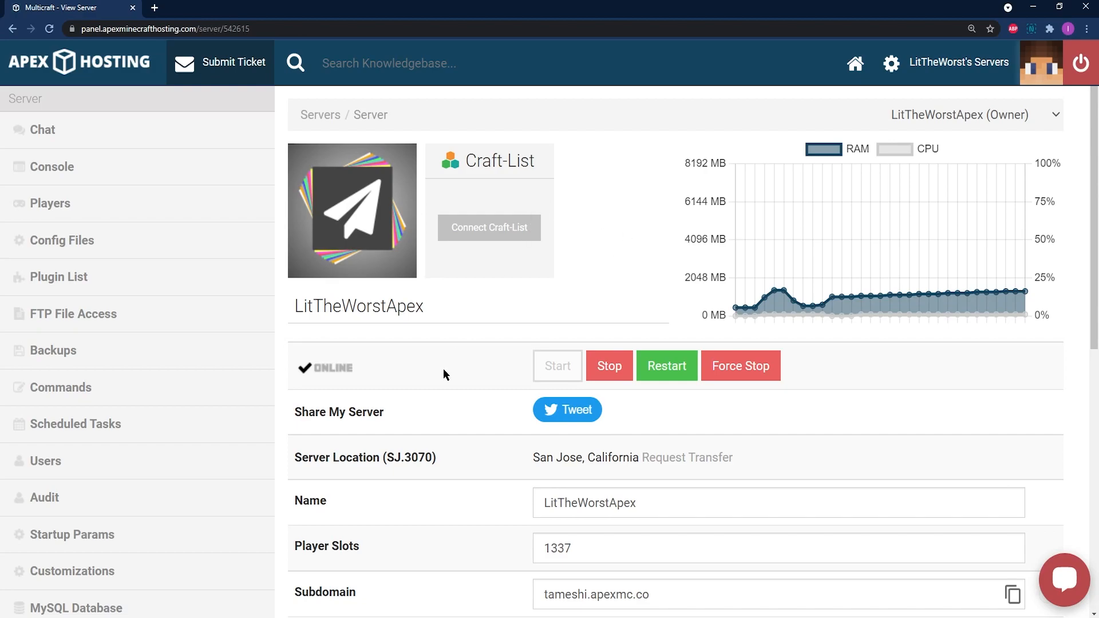
pyautogui.scroll(-3)
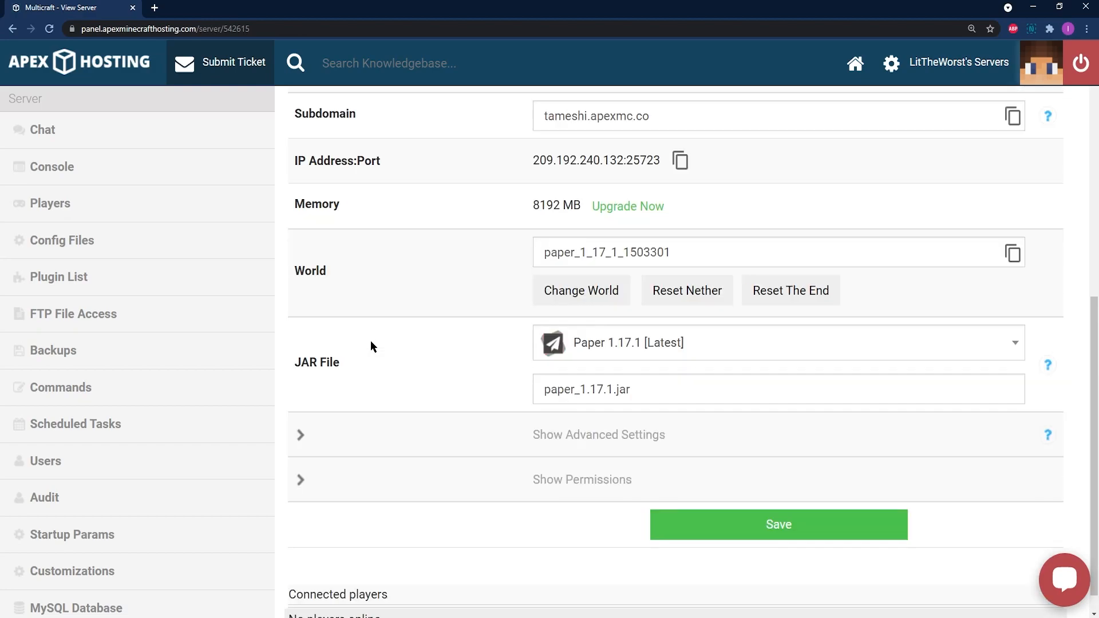
pyautogui.scroll(-3)
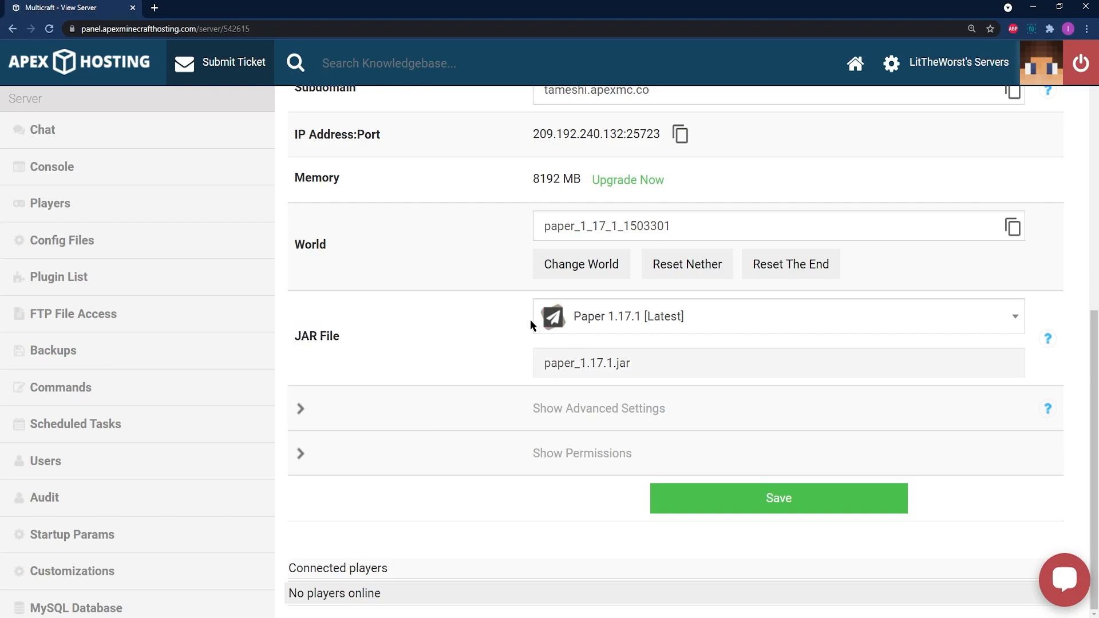
pyautogui.click(776, 316)
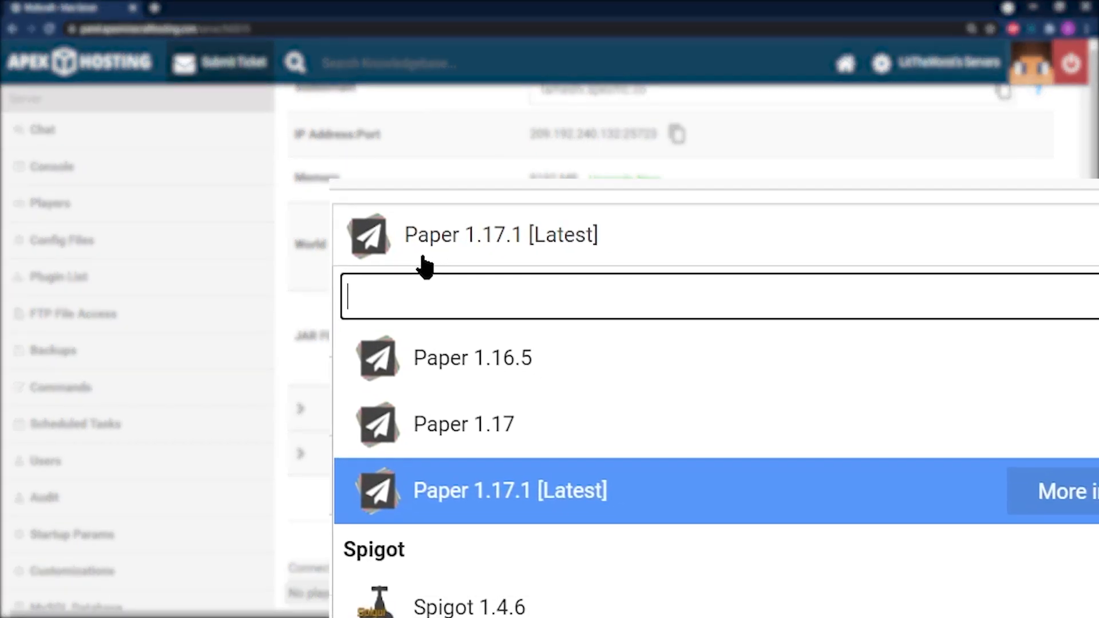
pyautogui.write('mc')
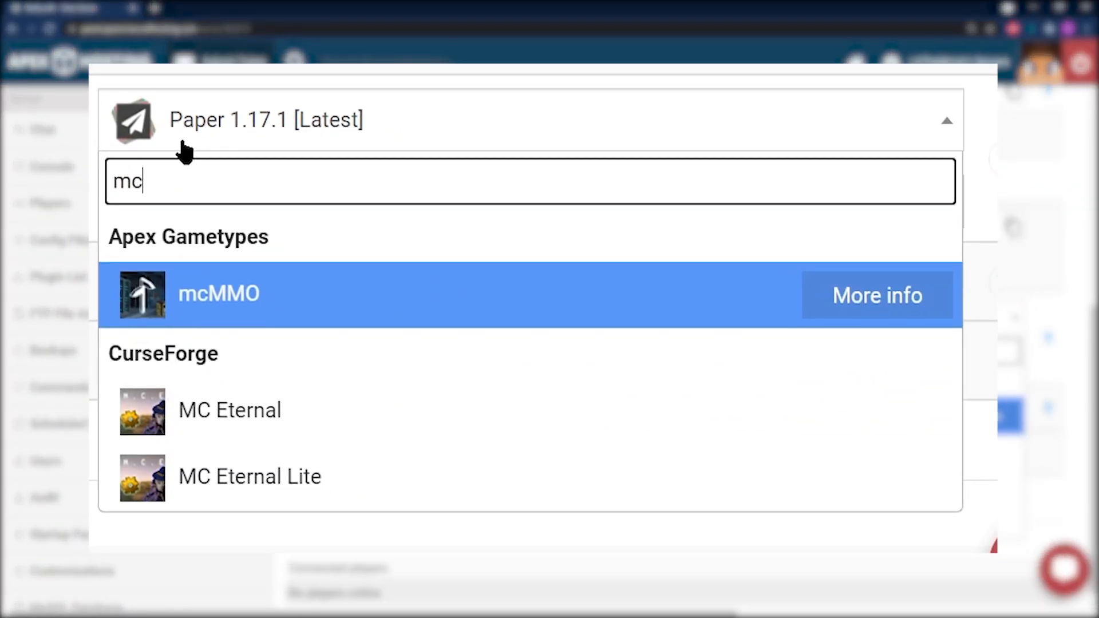
pyautogui.moveTo(259, 410)
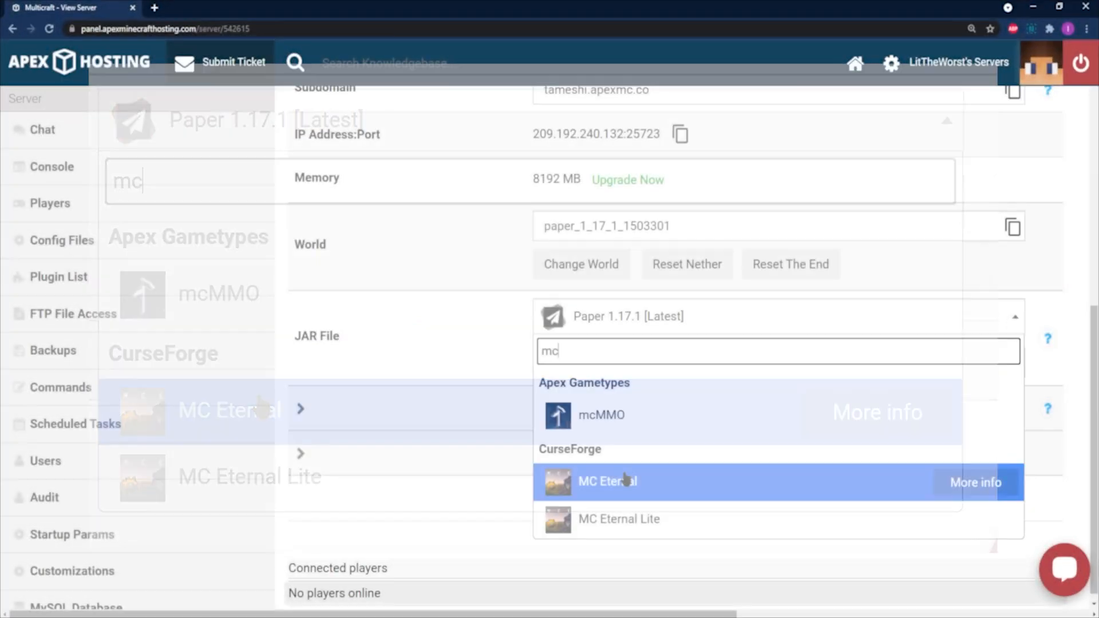
# Load MC Eternal over the existing files, generate a new world, and restart the server
pyautogui.click(607, 481)
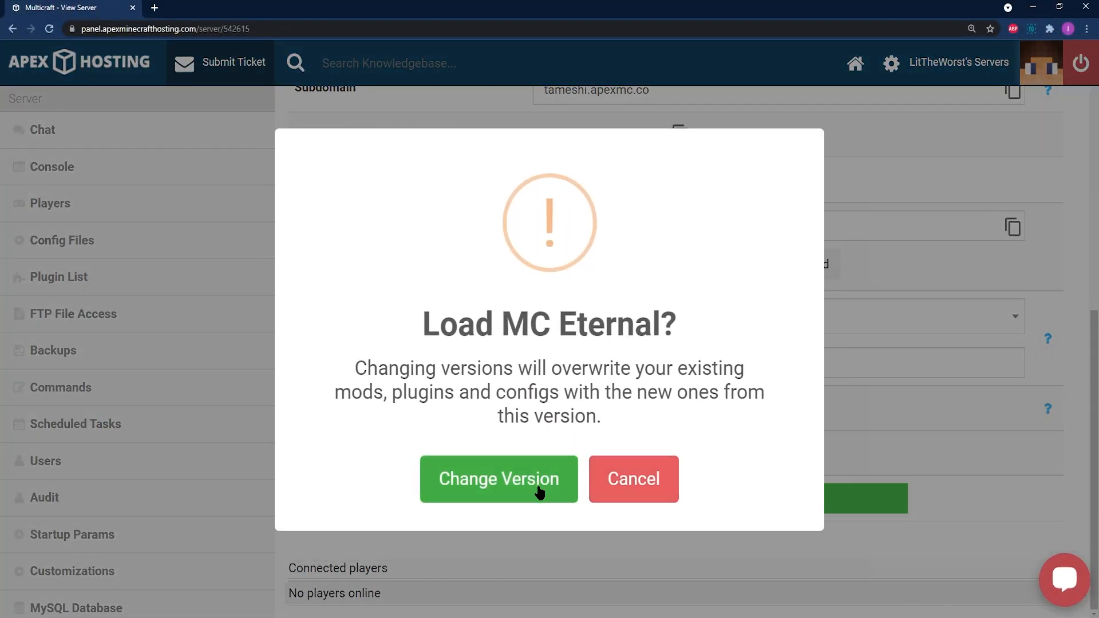
pyautogui.click(499, 479)
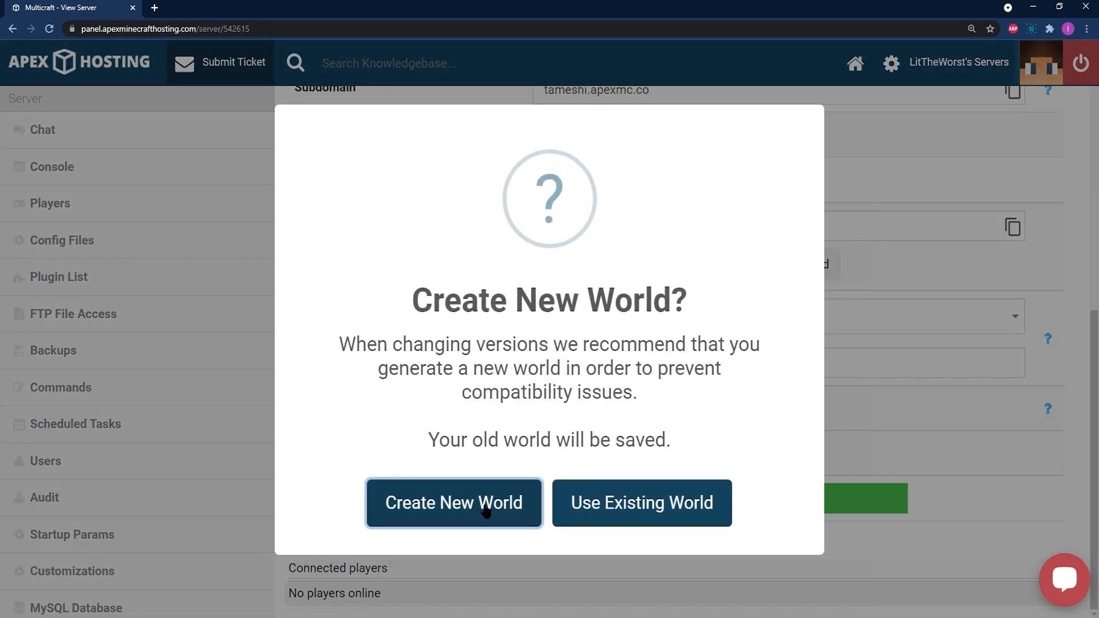
pyautogui.click(453, 503)
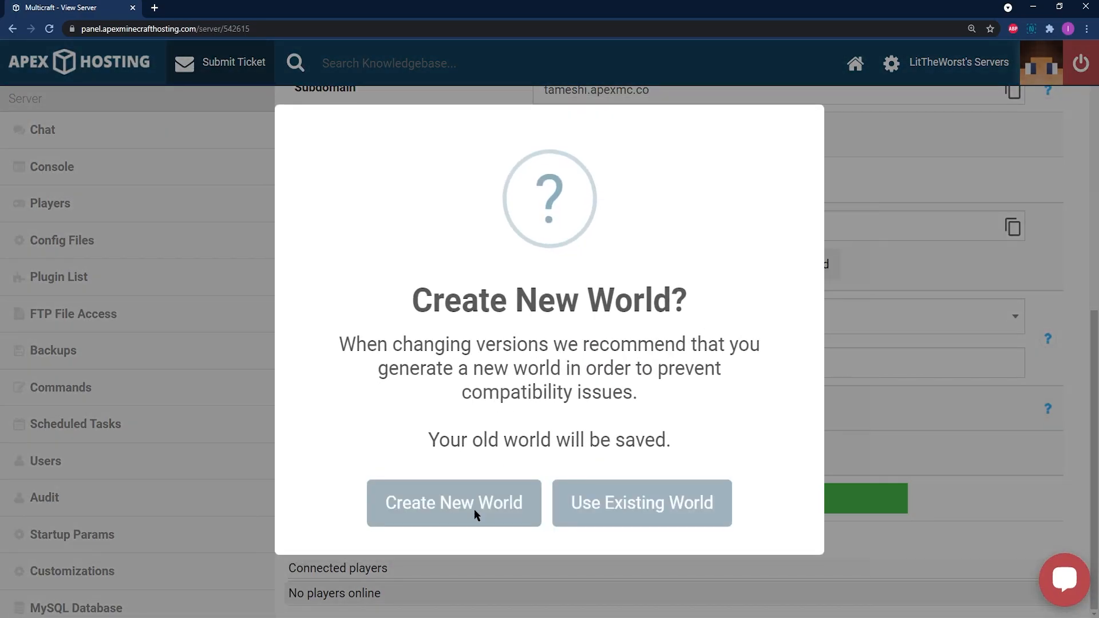
pyautogui.click(453, 503)
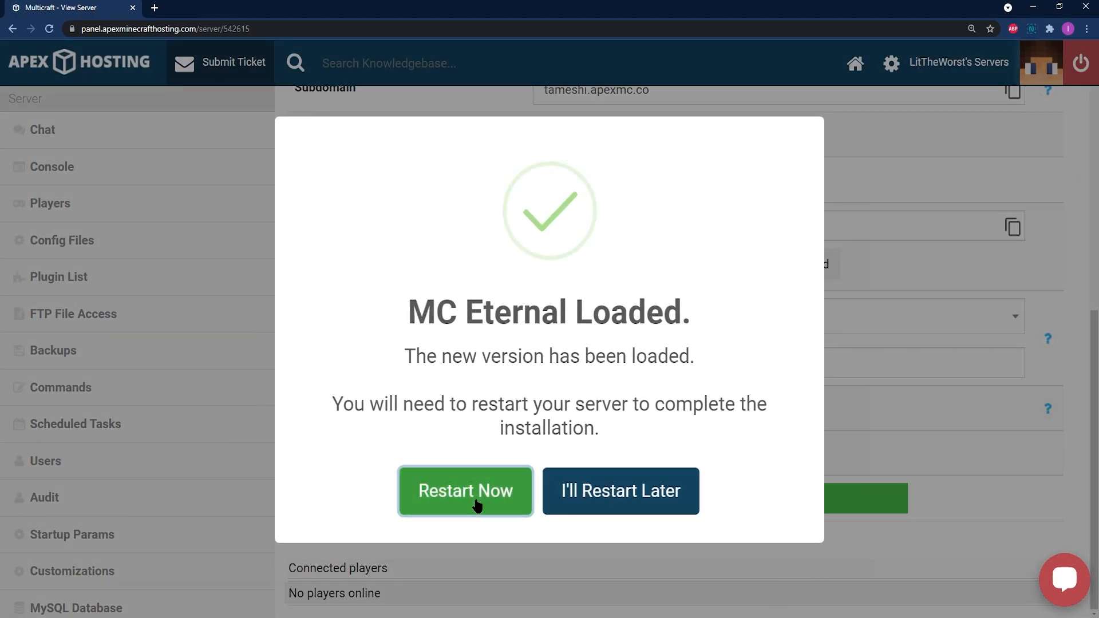
pyautogui.click(465, 490)
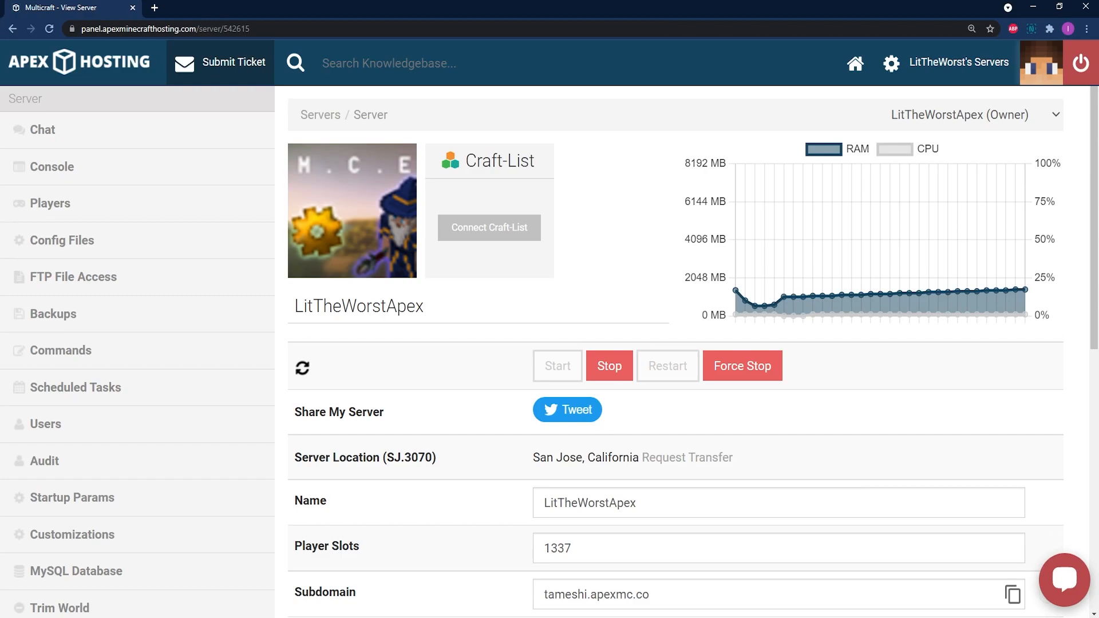
# Click on the server panel while the MC Eternal server restarts and comes online
pyautogui.click(556, 365)
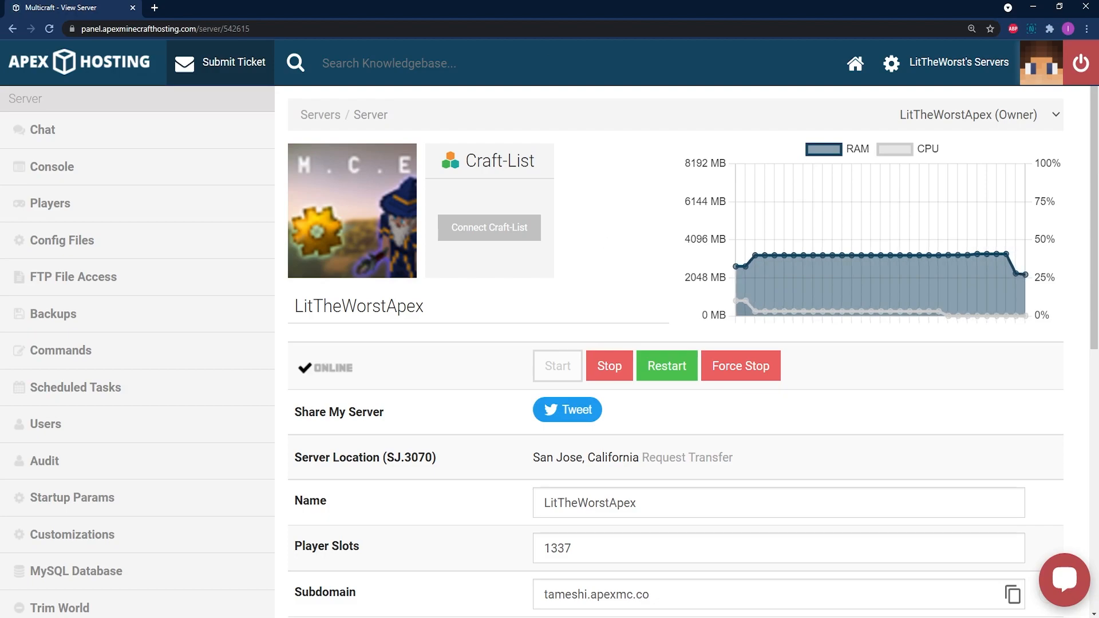
pyautogui.moveTo(579, 277)
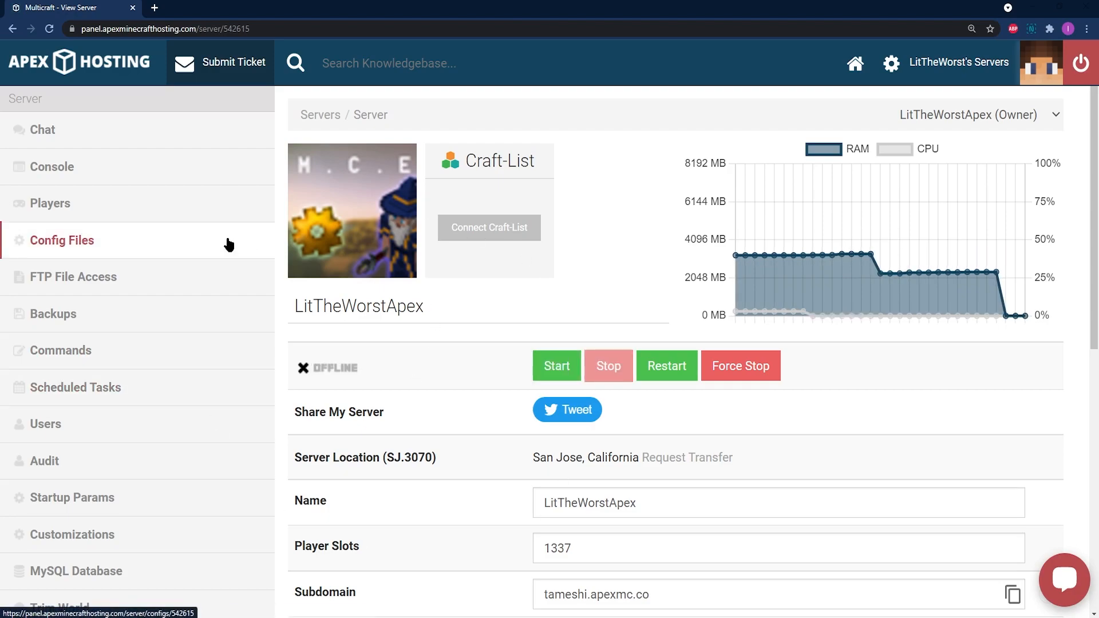
pyautogui.moveTo(177, 246)
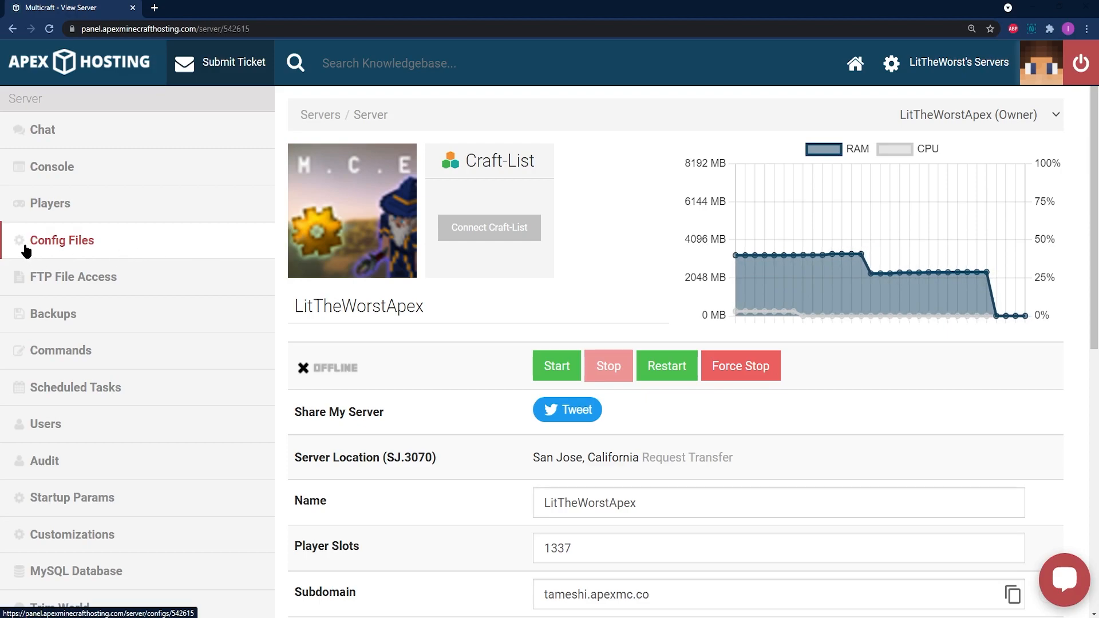
# Open the main Server Settings file from the configuration files
pyautogui.click(62, 240)
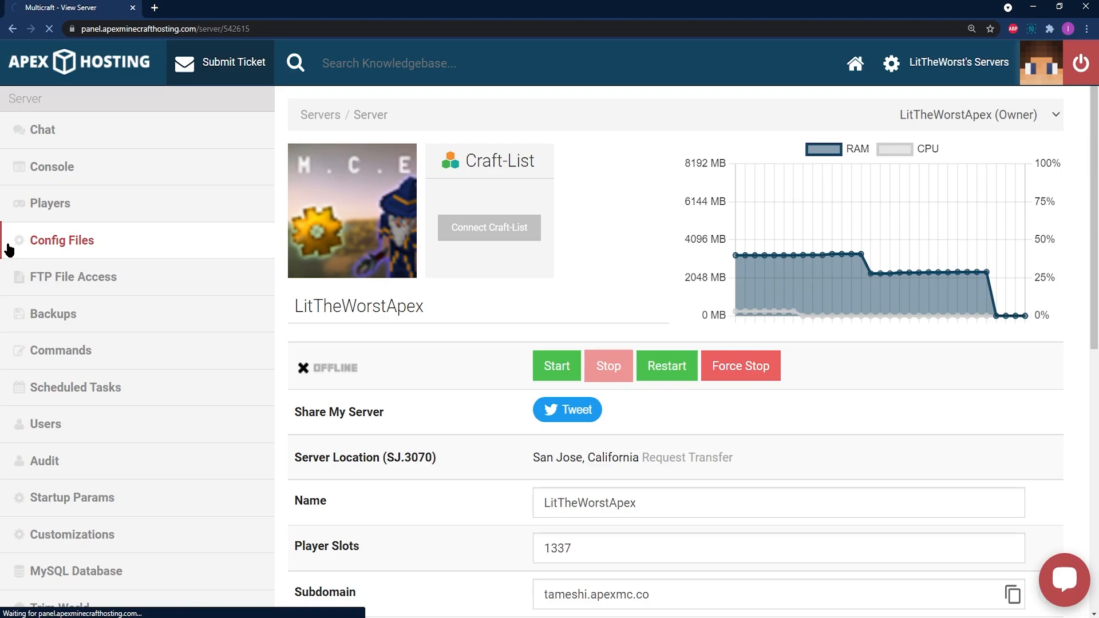
pyautogui.click(61, 240)
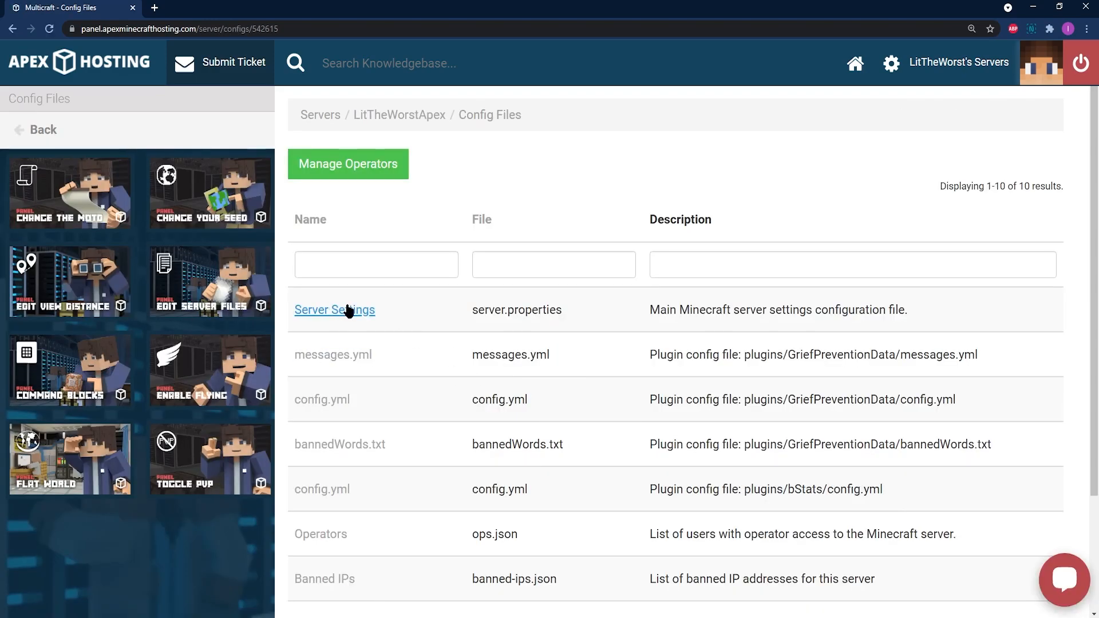
pyautogui.click(334, 310)
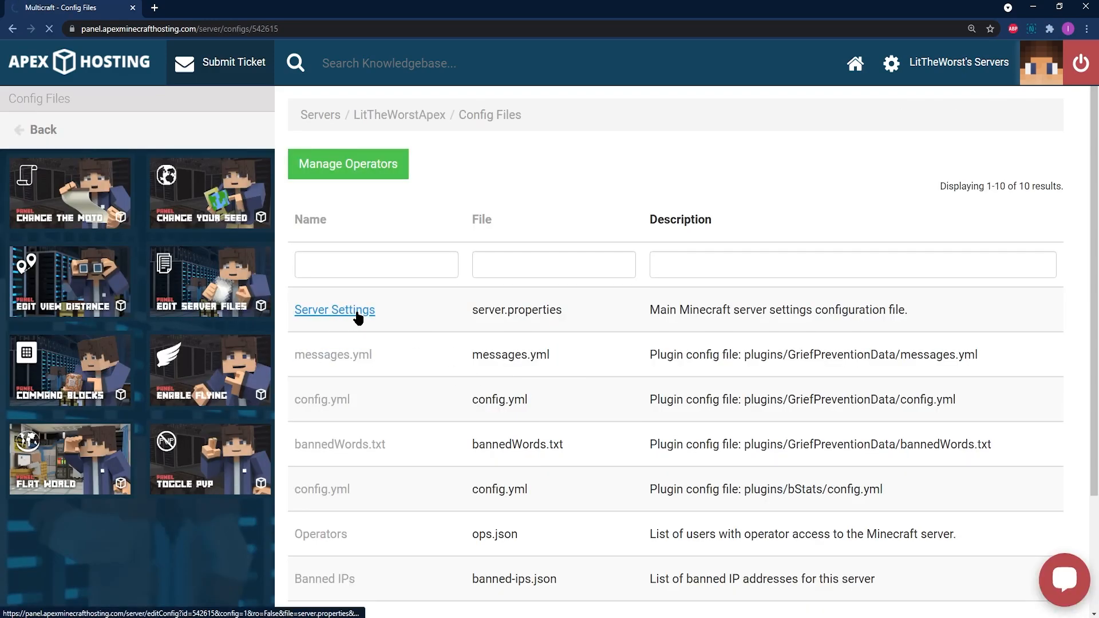
pyautogui.click(334, 310)
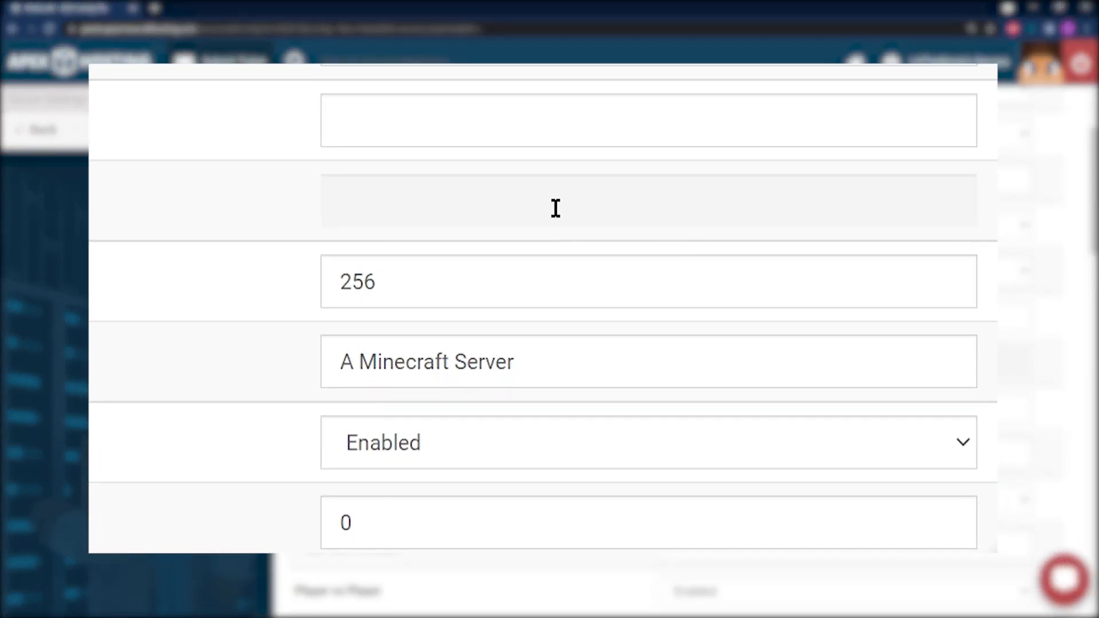
# Set the level type to BIOMESOP, save the settings, and restart the server
pyautogui.write('BIOME')
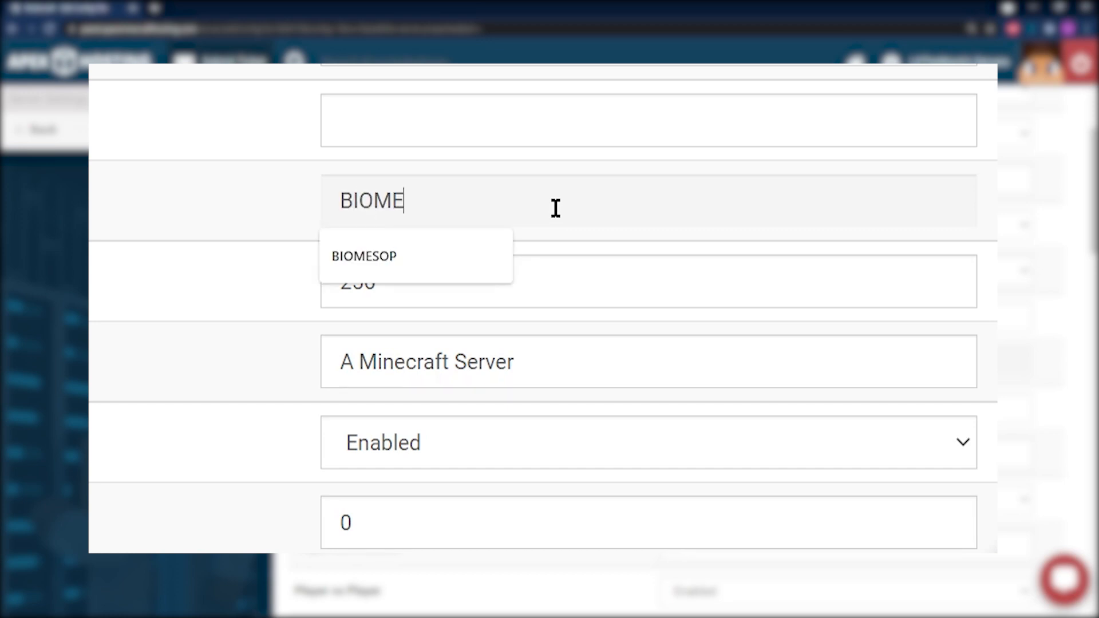
pyautogui.click(364, 256)
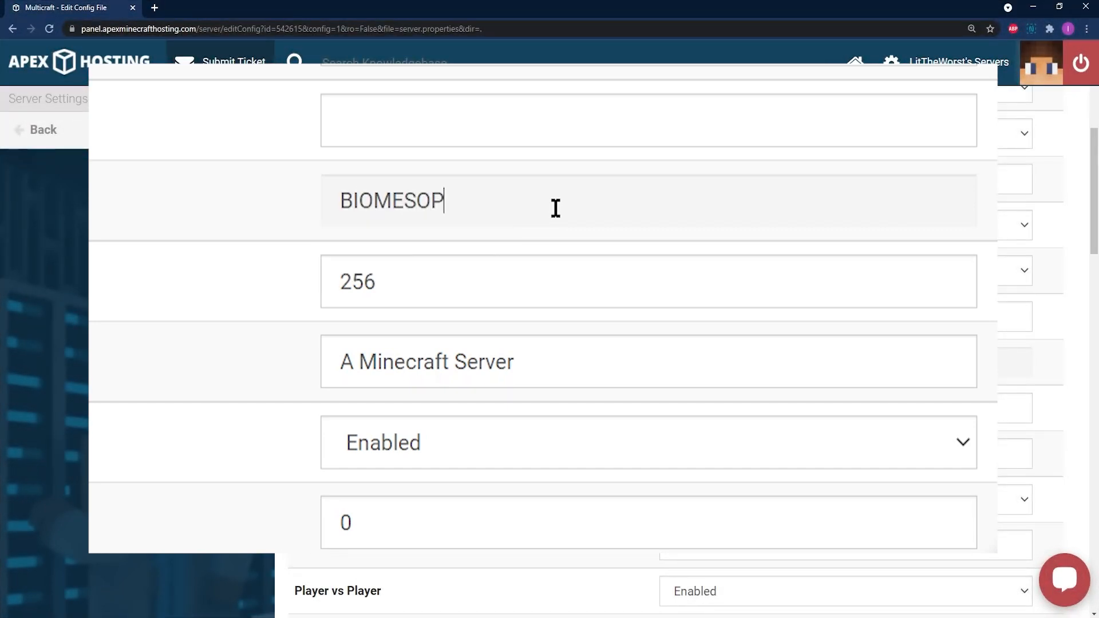
pyautogui.doubleClick(391, 200)
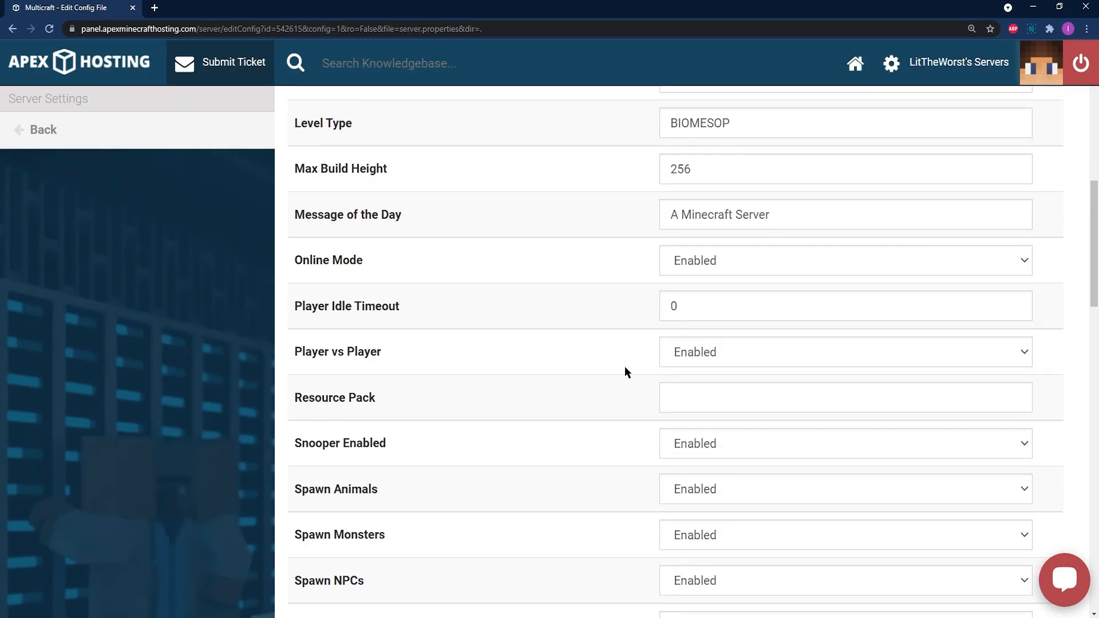
pyautogui.scroll(-3)
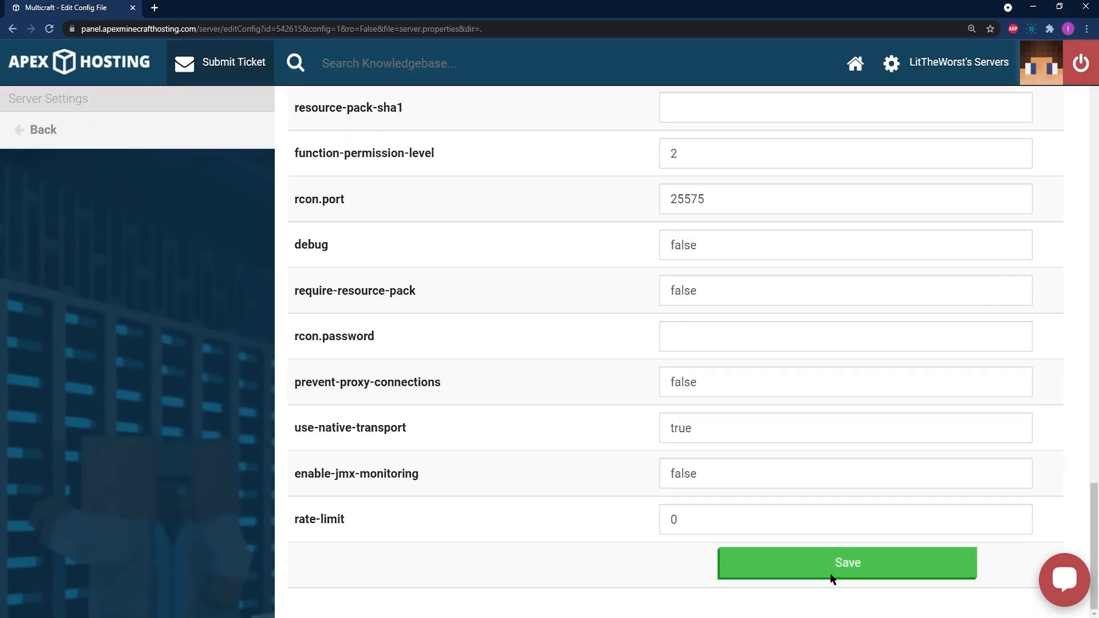
pyautogui.click(846, 562)
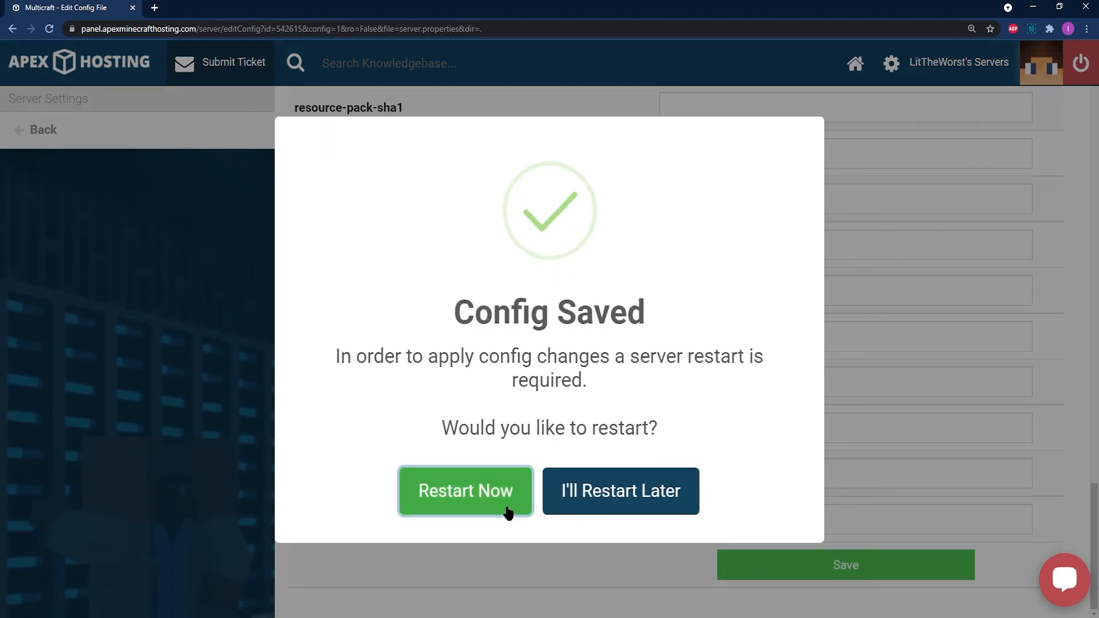
pyautogui.click(465, 490)
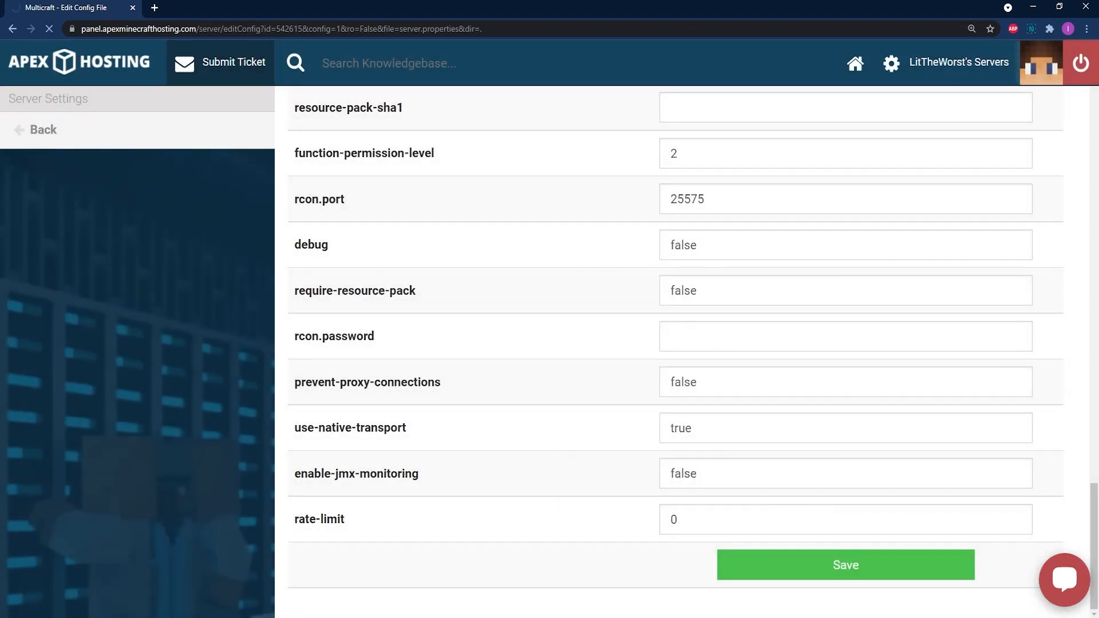
# Leave the config files and go back to the server overview page
pyautogui.click(843, 564)
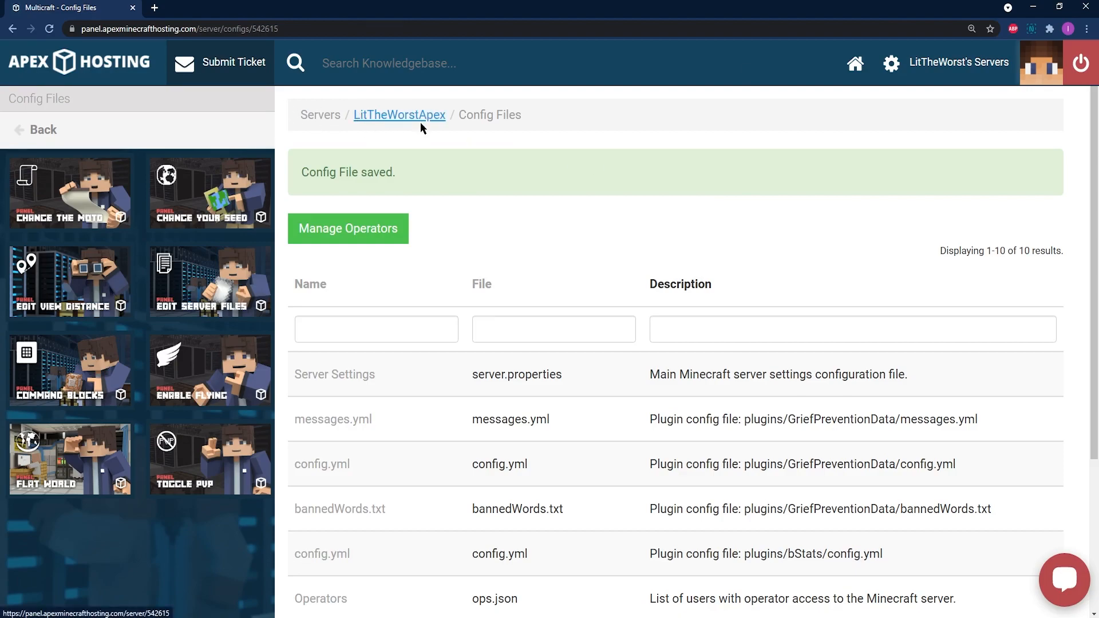
pyautogui.moveTo(417, 116)
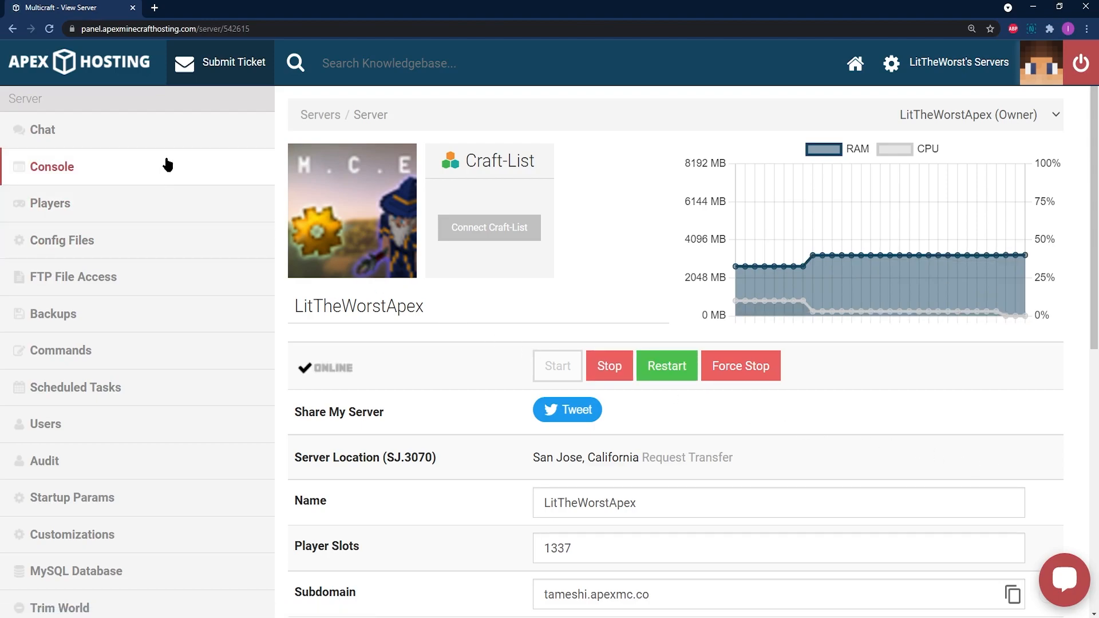
pyautogui.moveTo(108, 166)
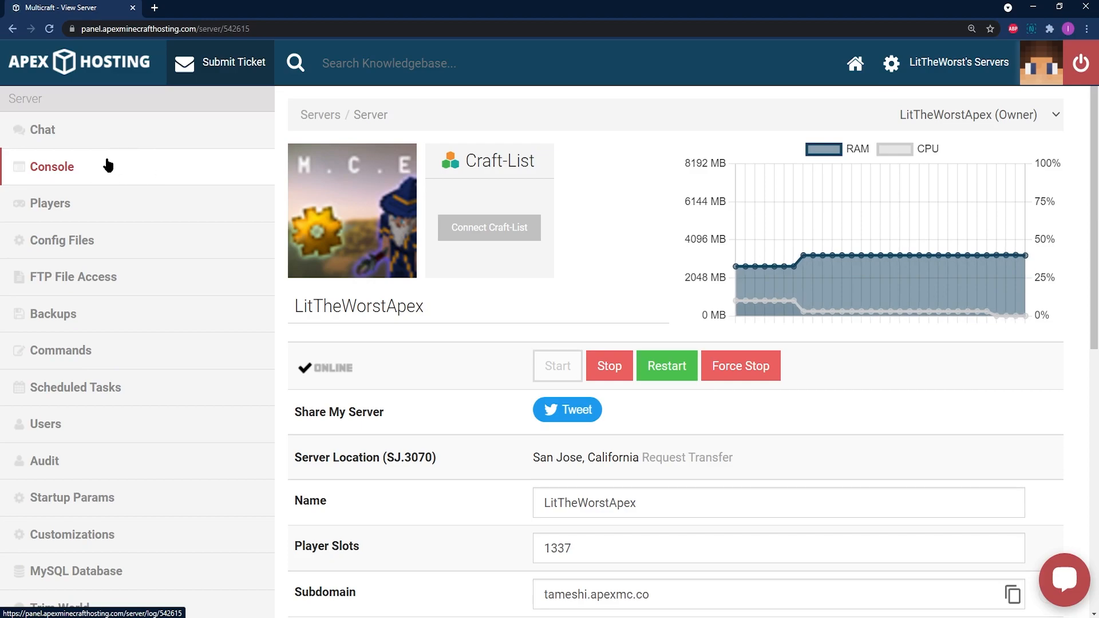
# Send '/fml confirm' from the server console
pyautogui.click(53, 166)
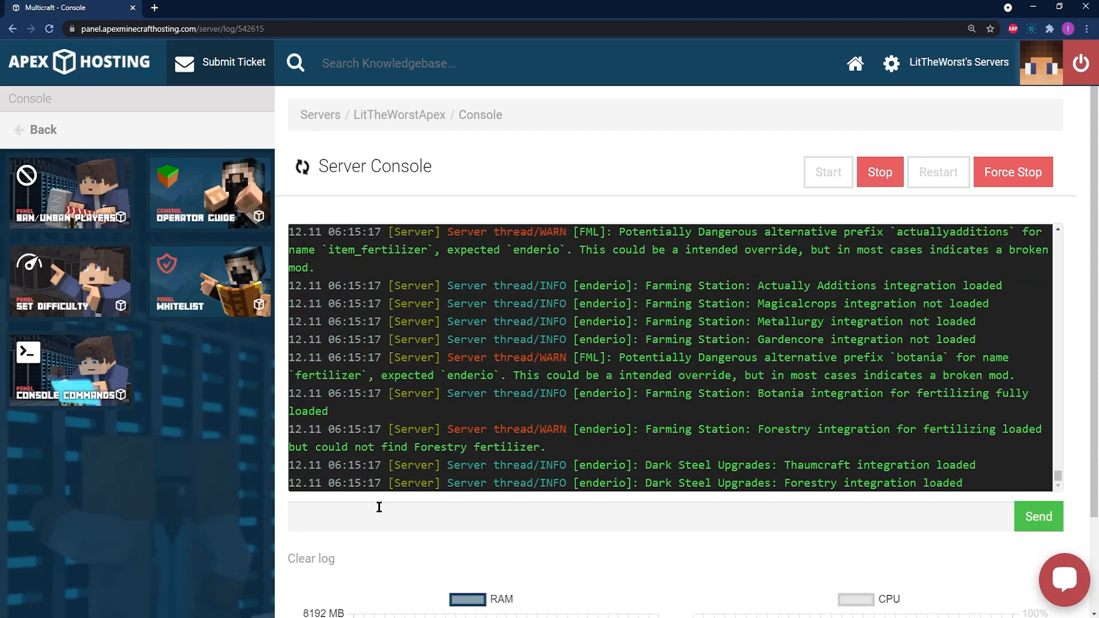
pyautogui.write('/fmn')
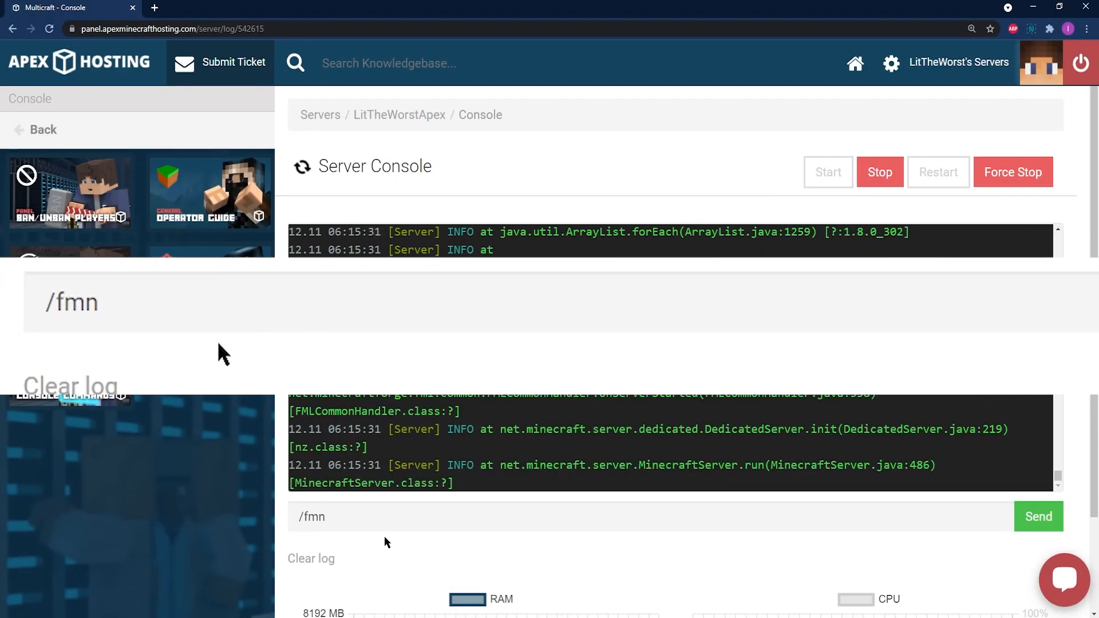
pyautogui.write('/fml confirm')
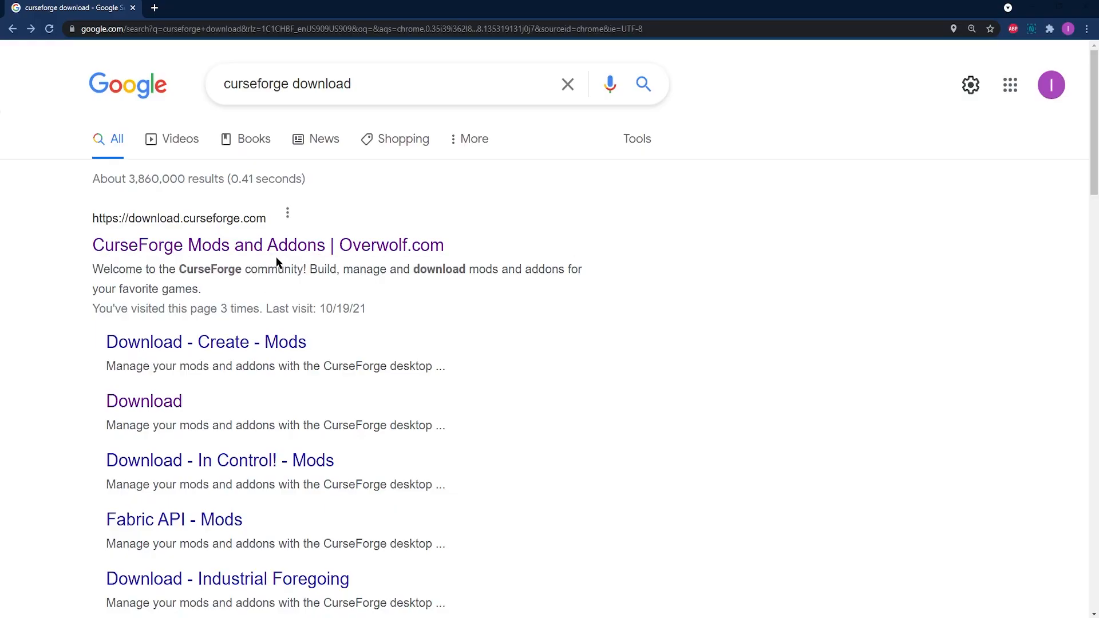
# Open the 'CurseForge Mods and Addons | Overwolf.com' search result
pyautogui.click(267, 244)
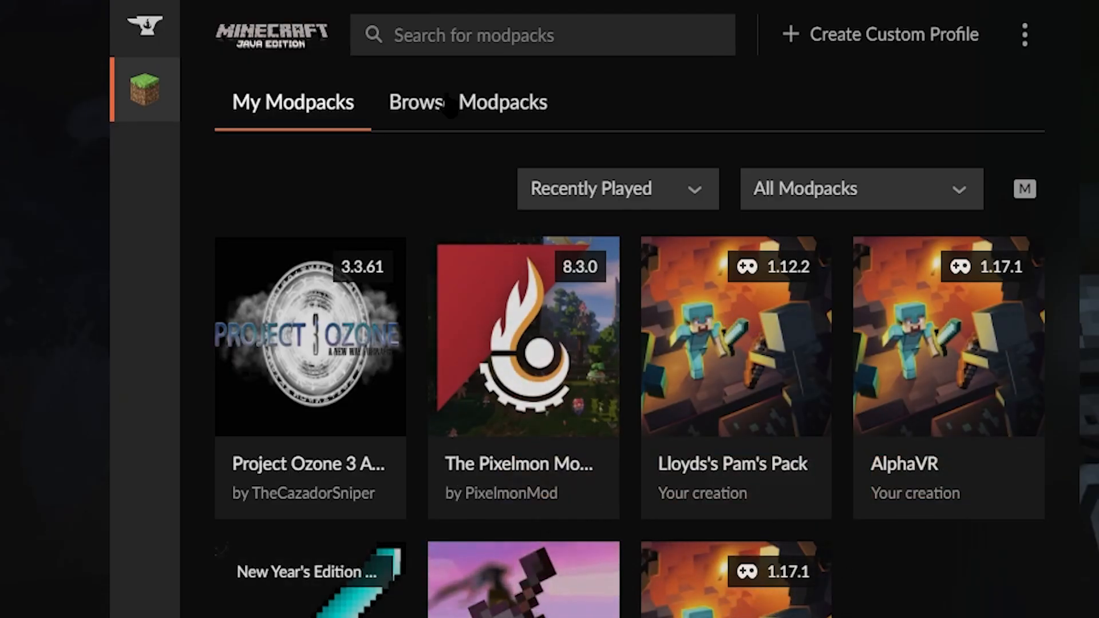
# Search Minecraft modpacks for 'MCETERNAL' and install MC Eternal
pyautogui.click(467, 102)
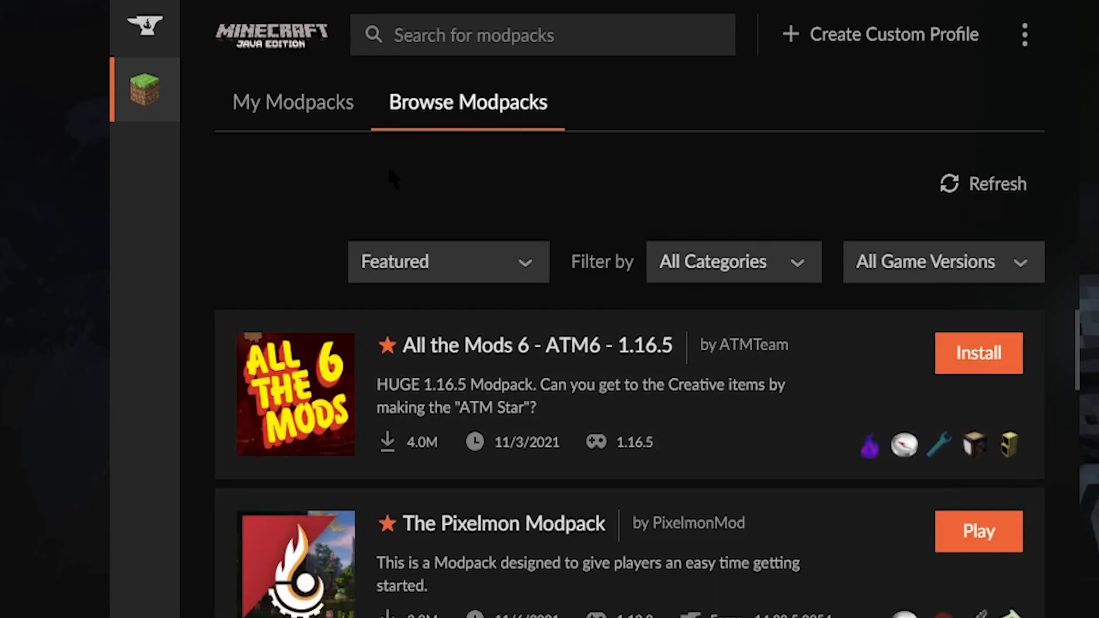
pyautogui.click(145, 27)
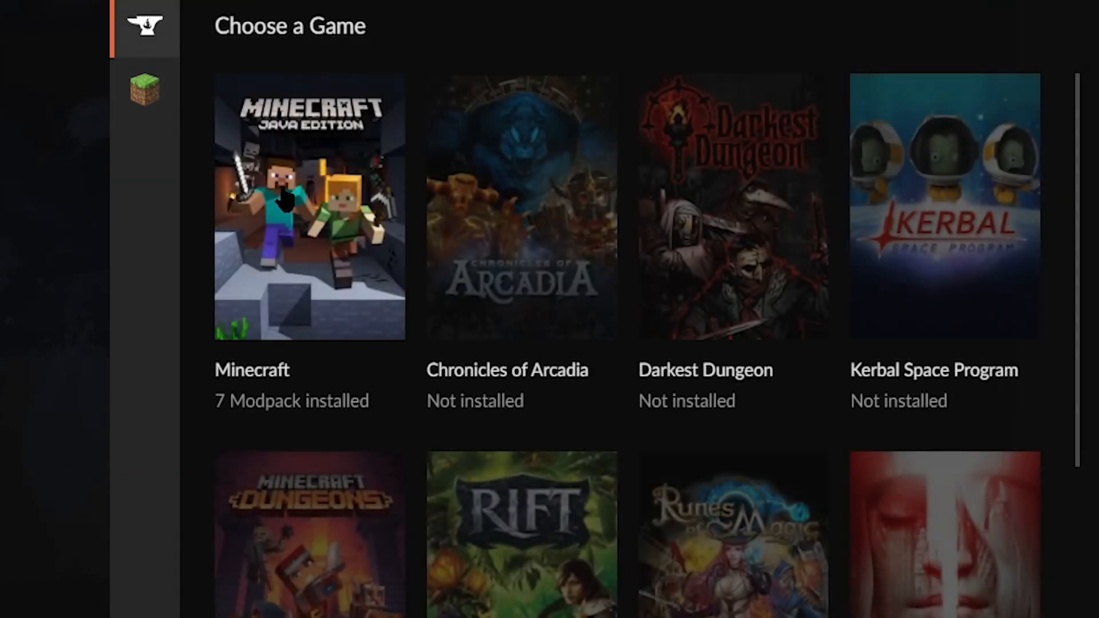
pyautogui.click(309, 210)
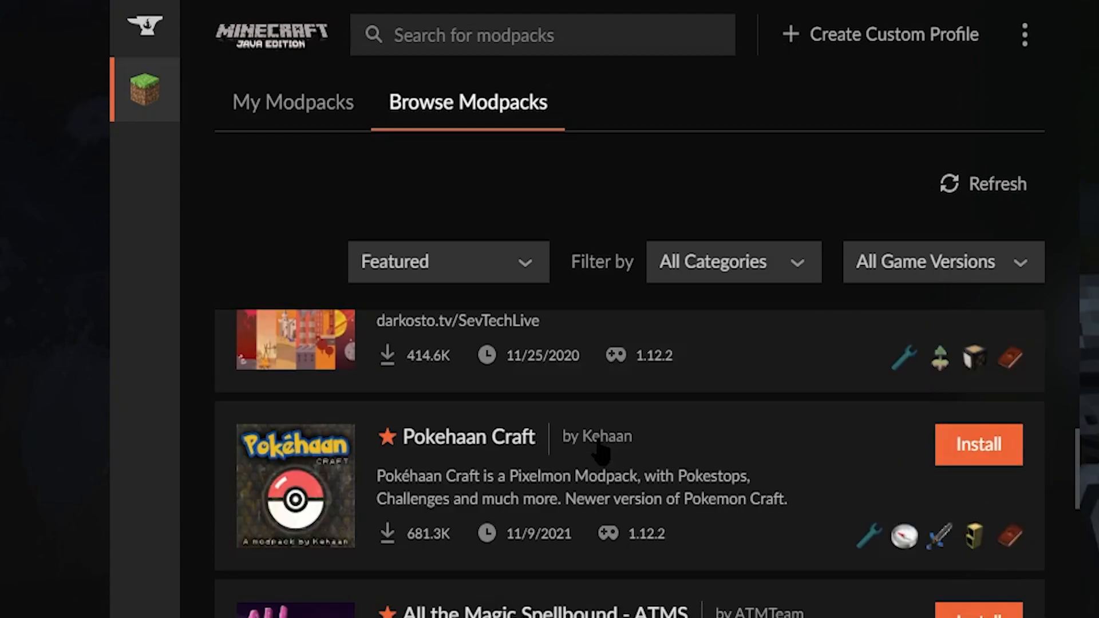
pyautogui.write('M')
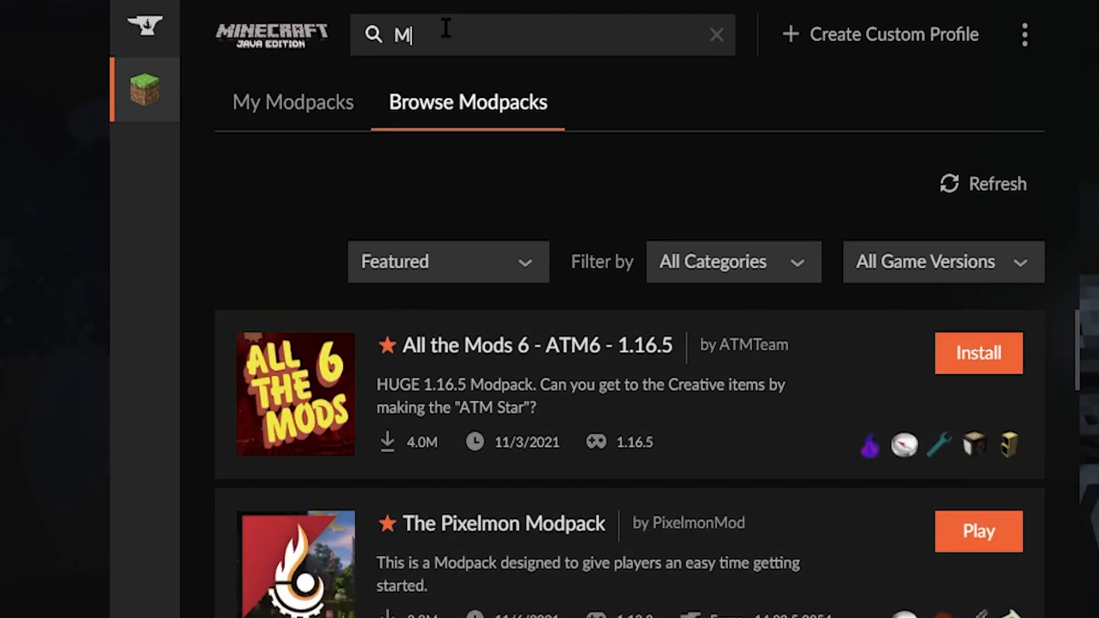
pyautogui.write('CETERNAL')
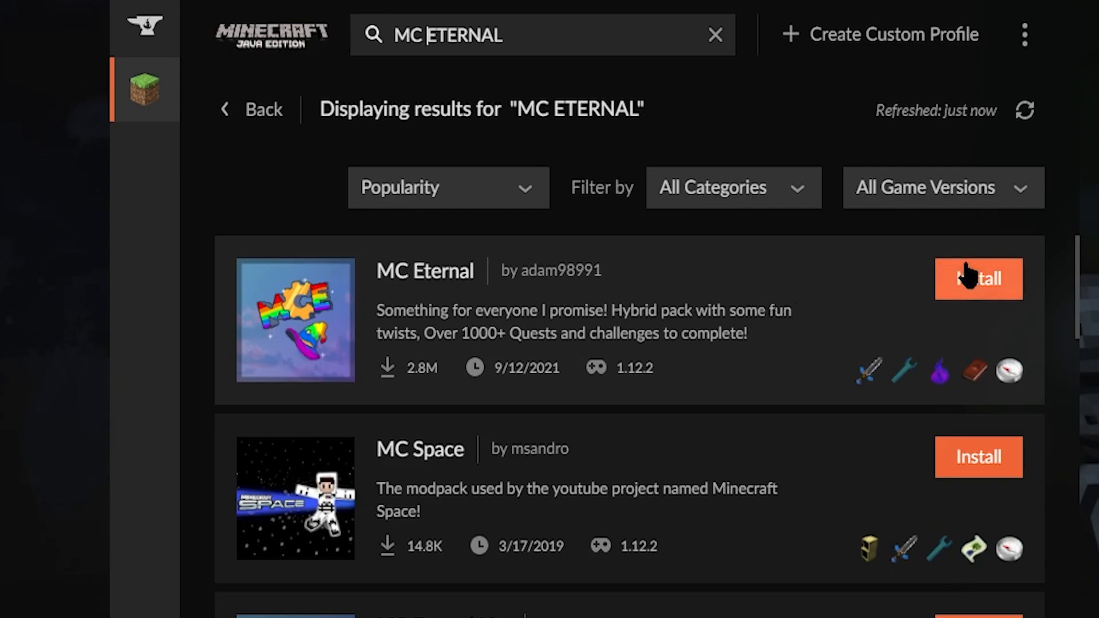
pyautogui.click(977, 278)
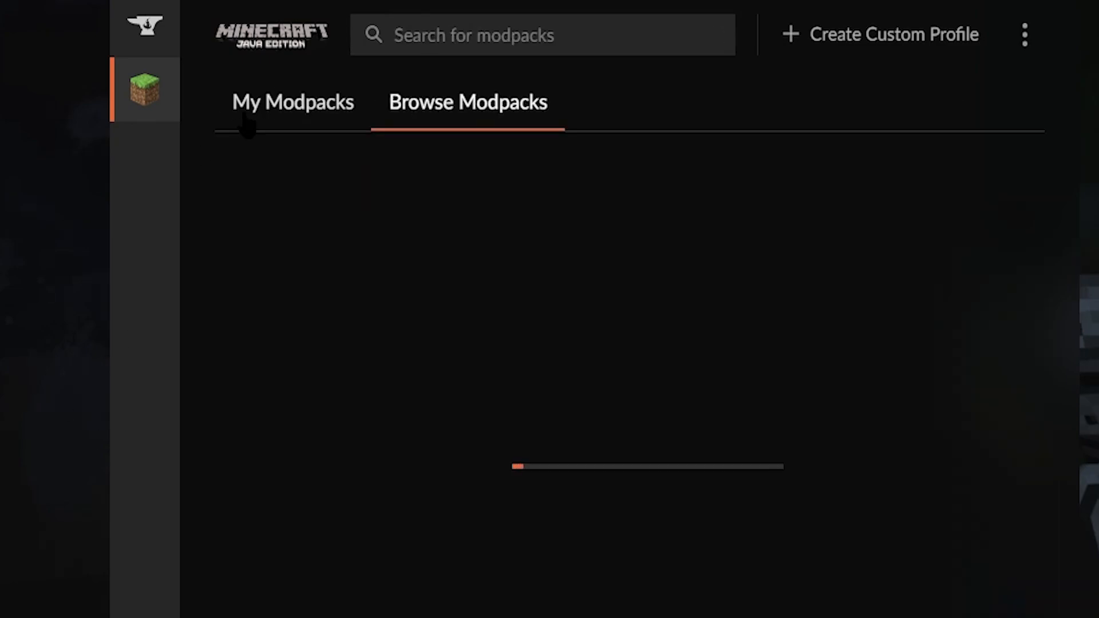
# Show My Modpacks and right-click the MC Eternal tile for its options
pyautogui.click(293, 101)
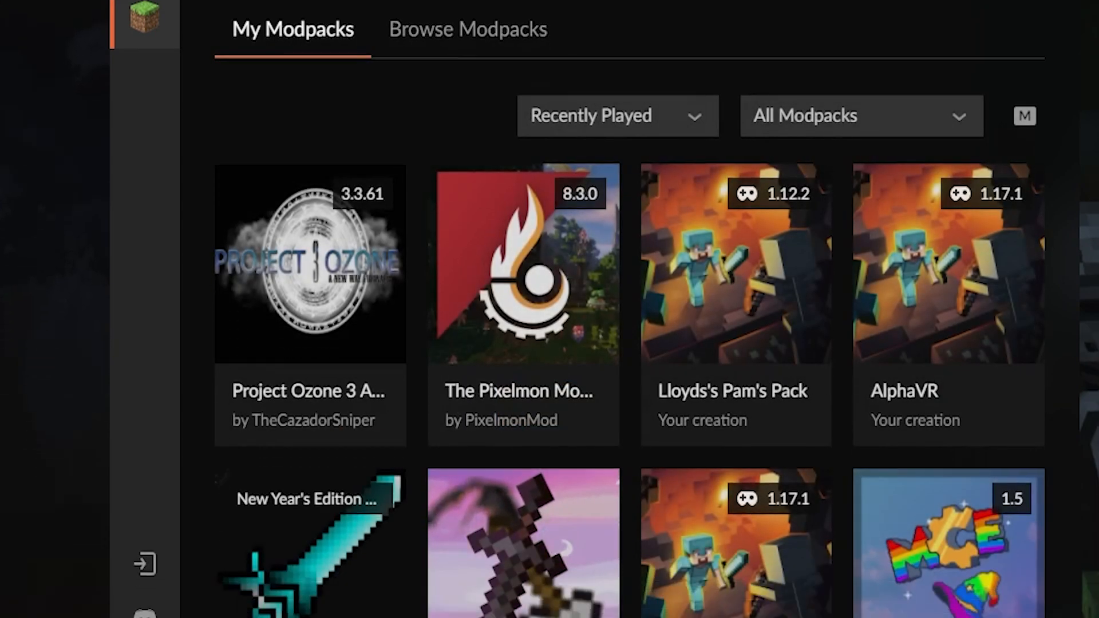
pyautogui.scroll(-3)
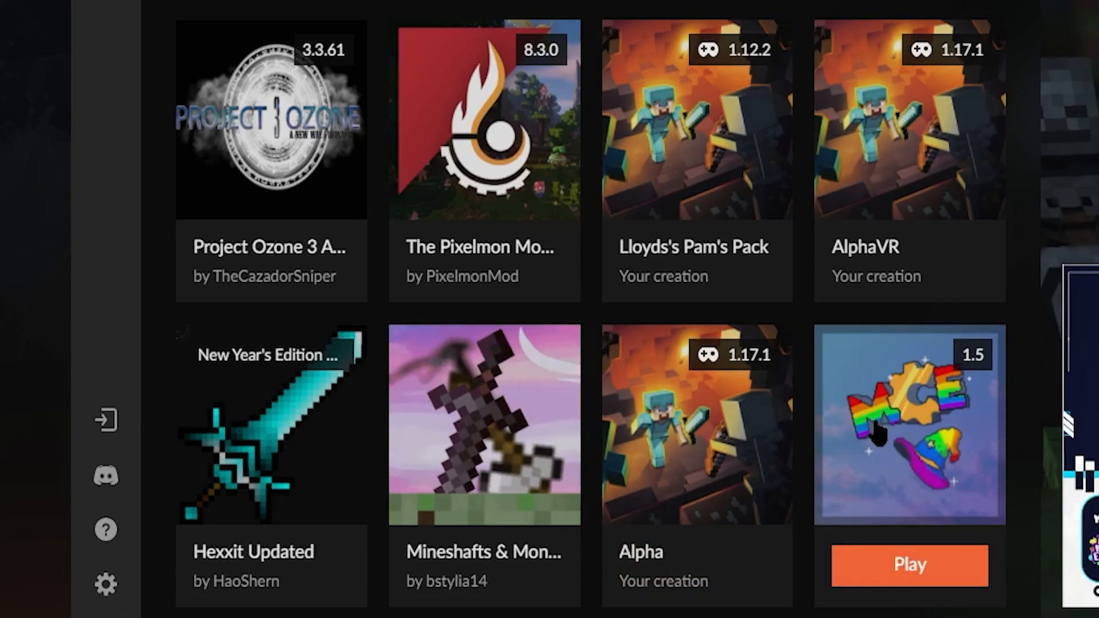
pyautogui.rightClick(909, 426)
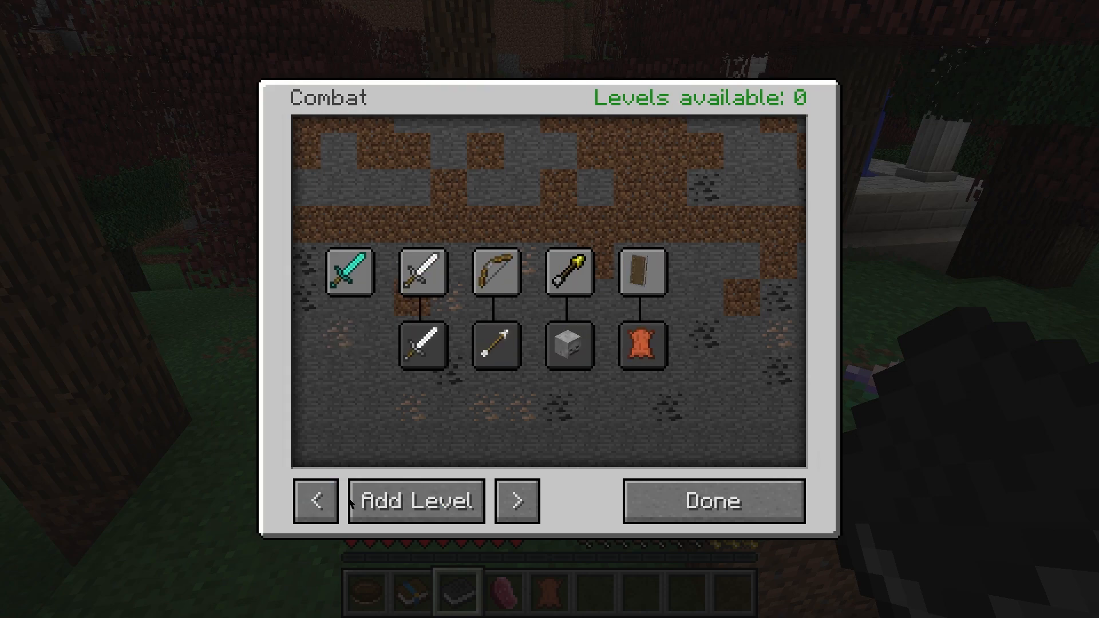
# Open the inventory, flip two pages of Ice and Fire items, then return to the world
pyautogui.click(516, 500)
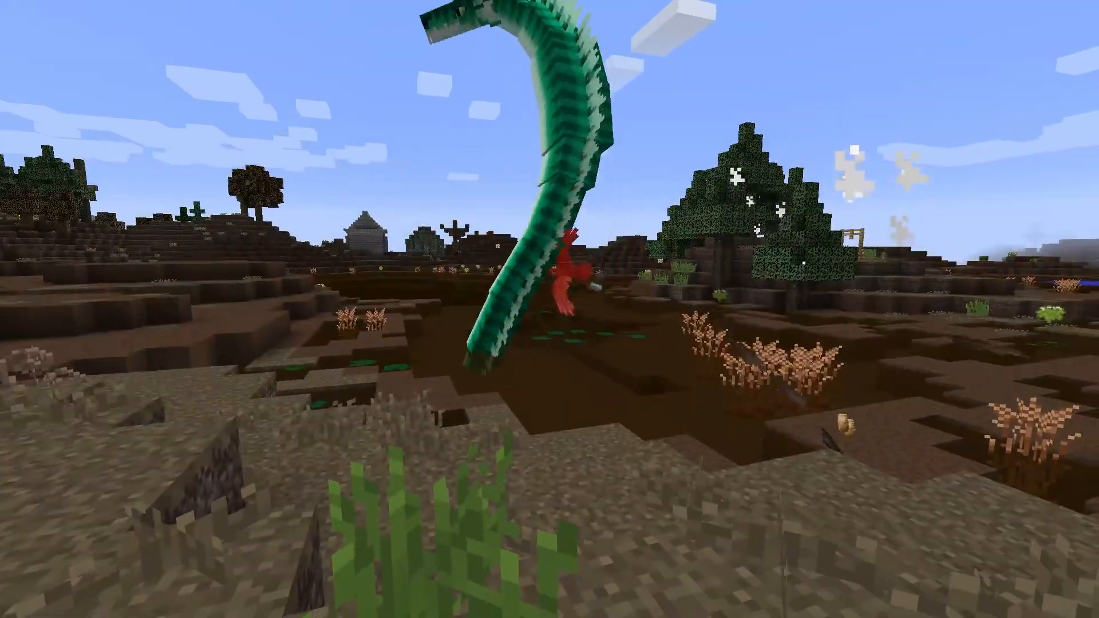
pyautogui.press('e')
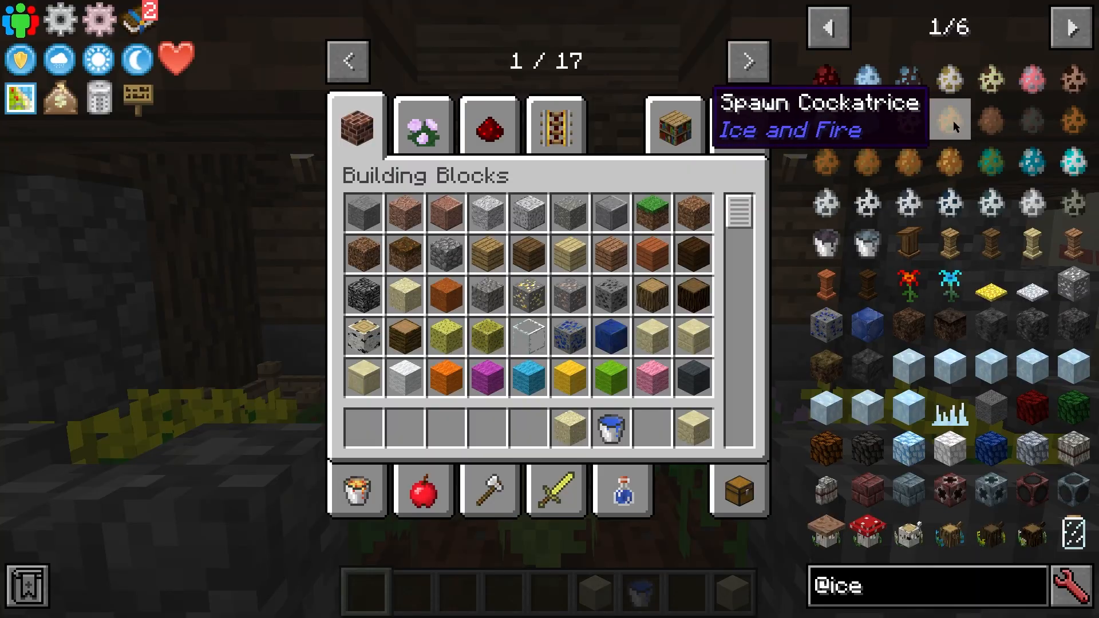
pyautogui.click(1070, 27)
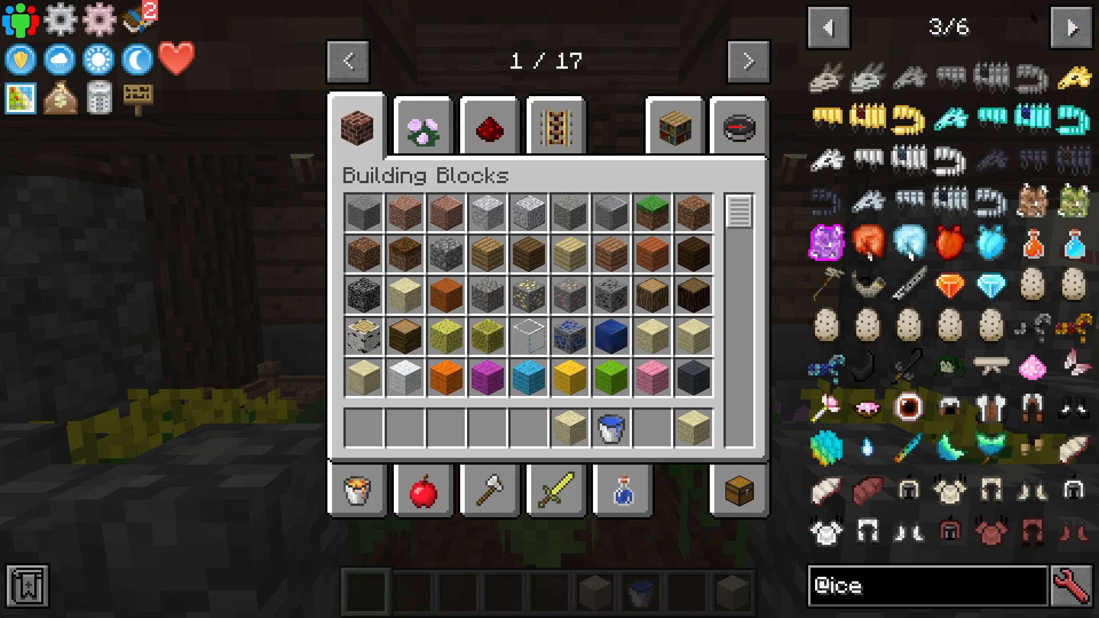
pyautogui.click(1070, 28)
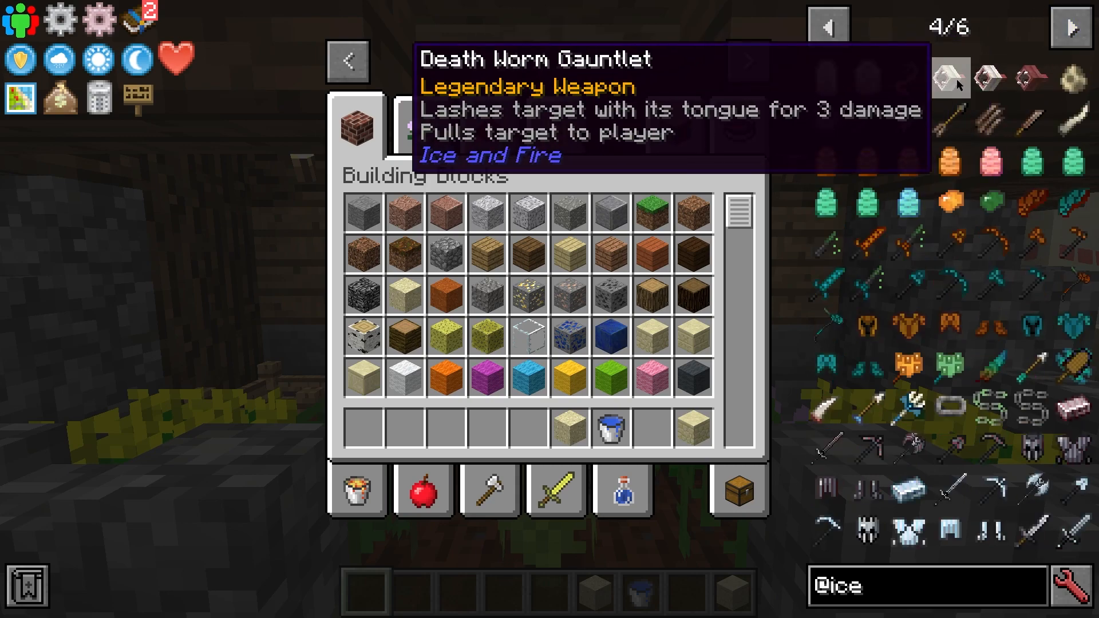
pyautogui.press('Escape')
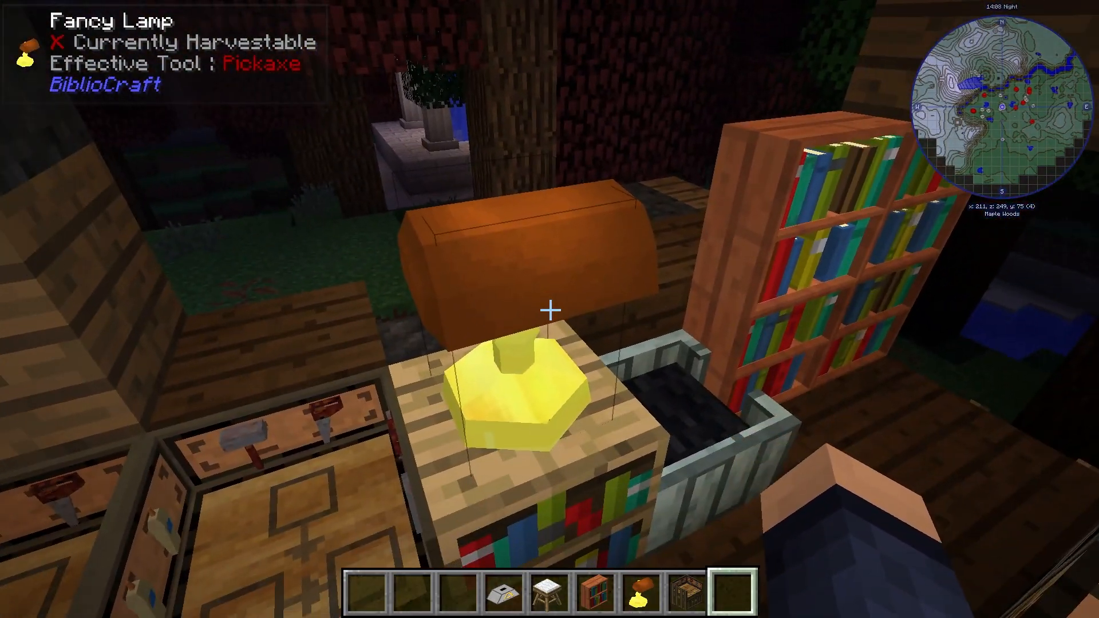
pyautogui.moveTo(549, 309)
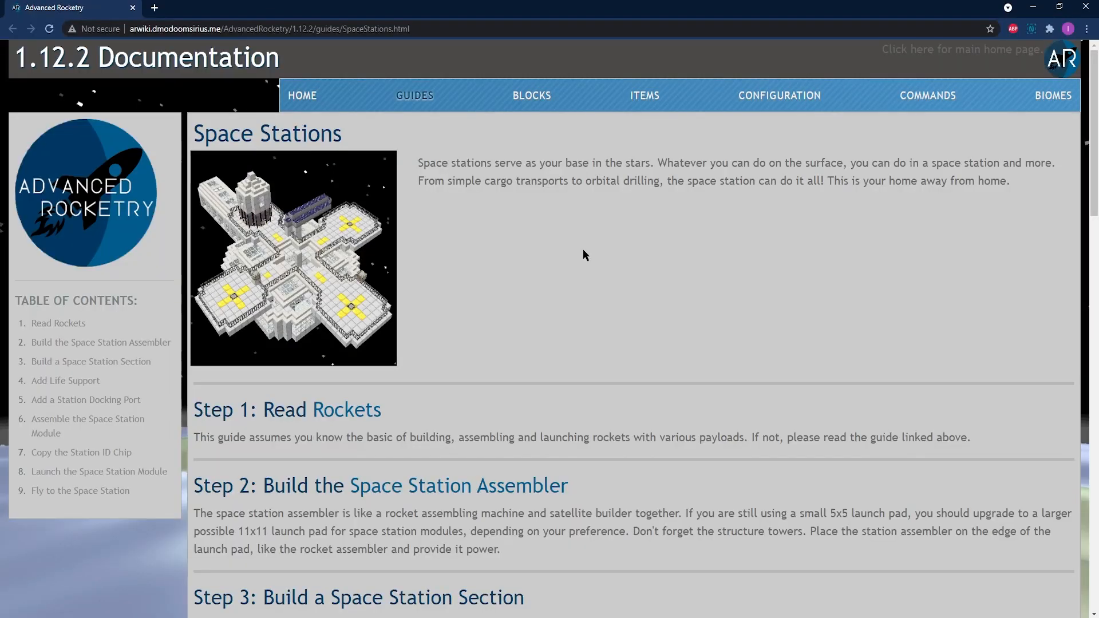
pyautogui.moveTo(553, 250)
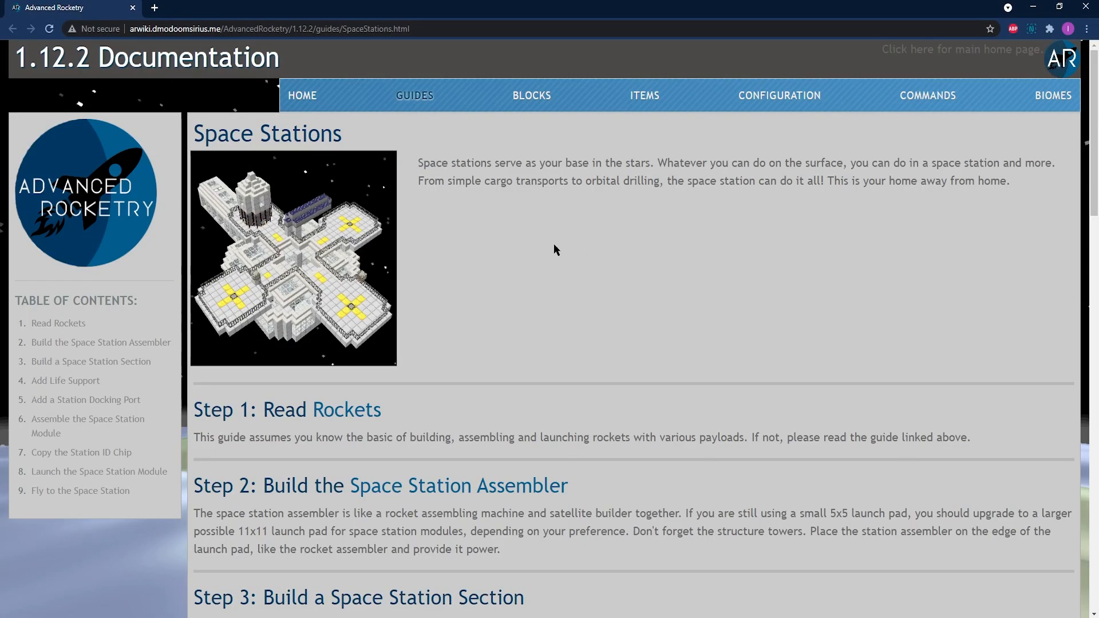
# Scroll through the 1.12.2 Space Stations guide's first station-building steps
pyautogui.scroll(-3)
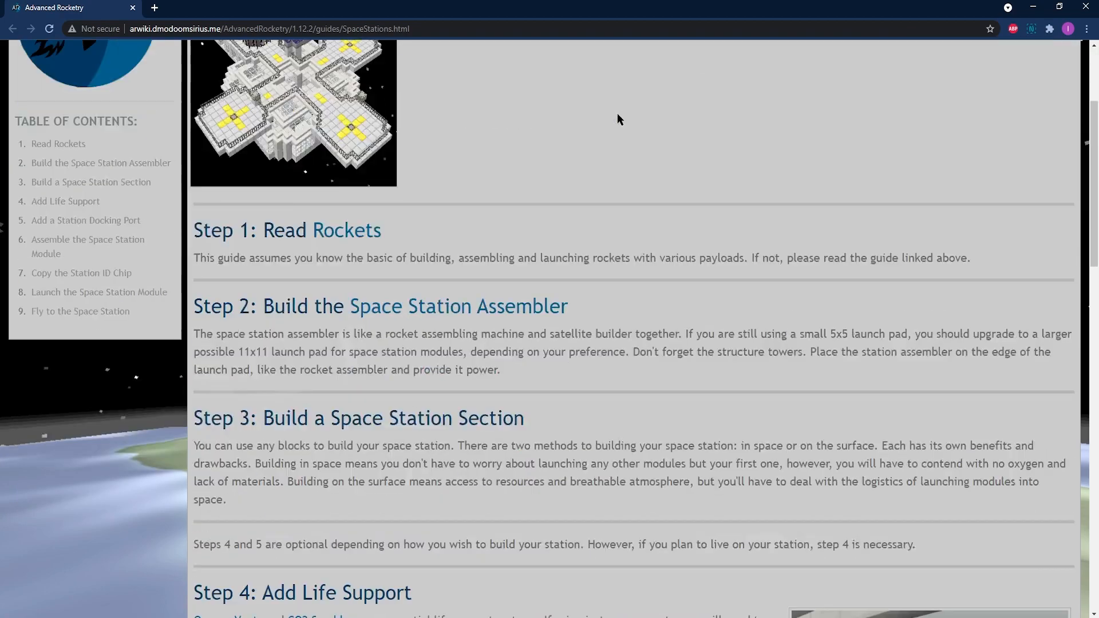
pyautogui.scroll(-3)
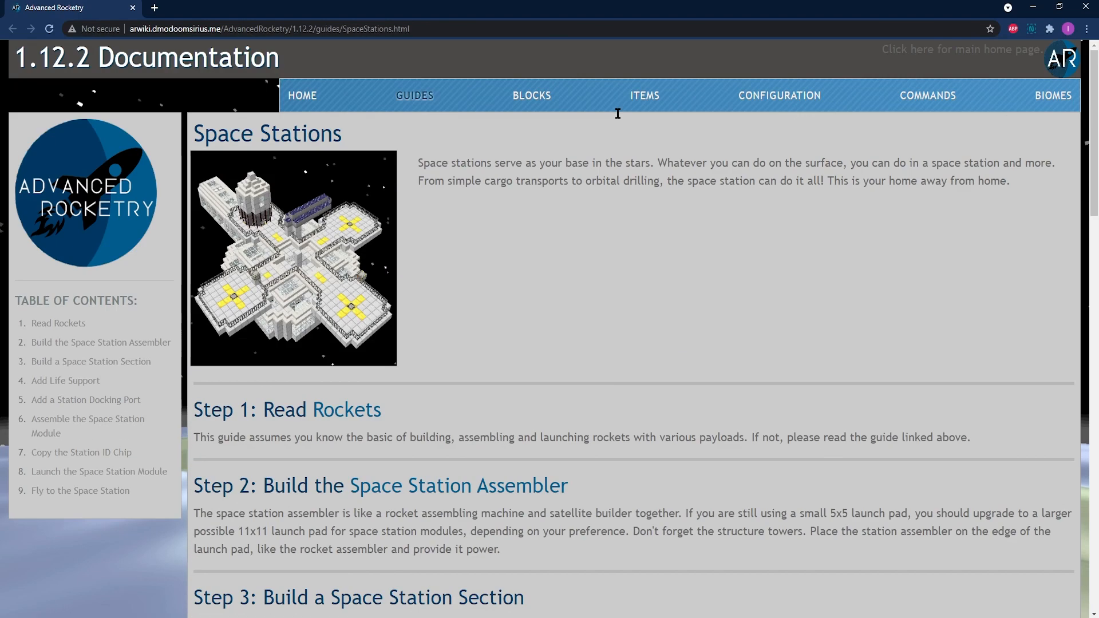
pyautogui.moveTo(347, 409)
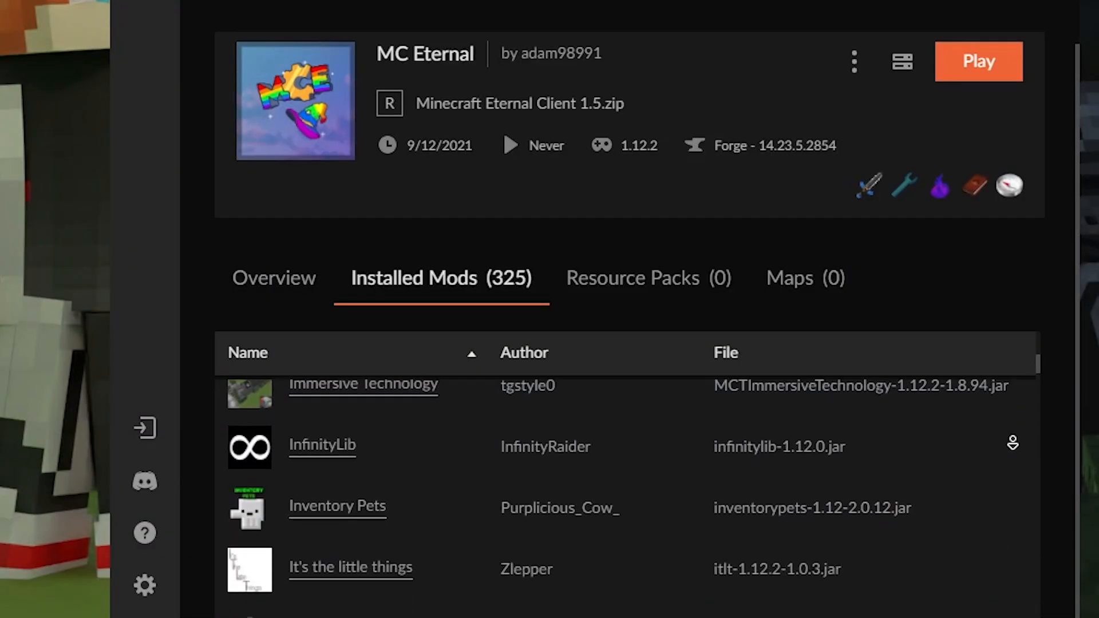
# Browse MC Eternal's 325 installed mods, from Immersive Technology to LittleTiles
pyautogui.scroll(-3)
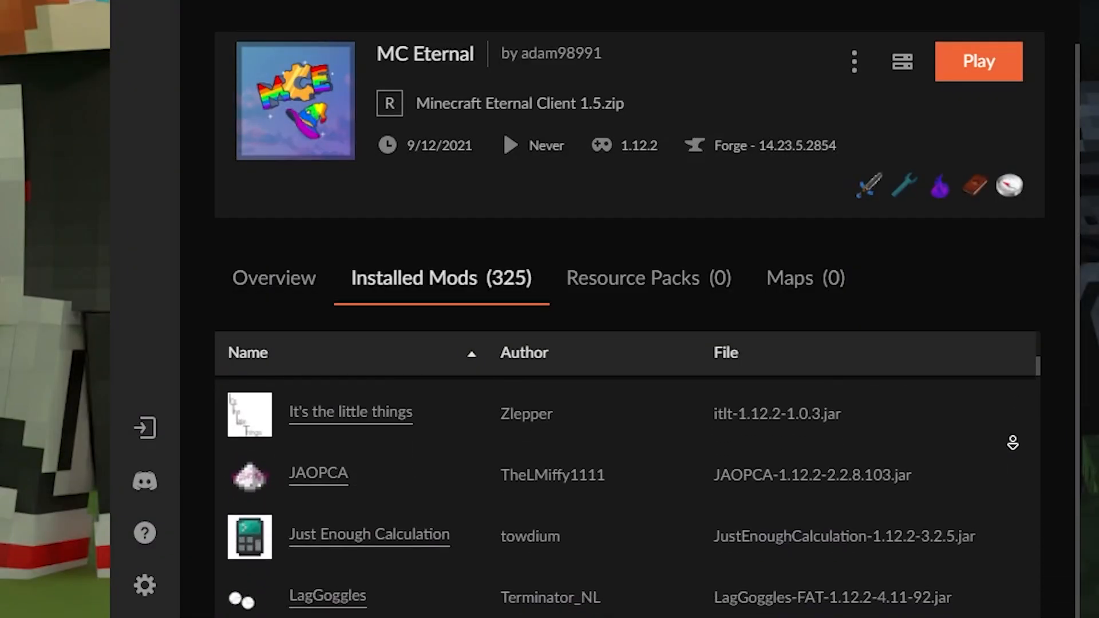
pyautogui.scroll(-3)
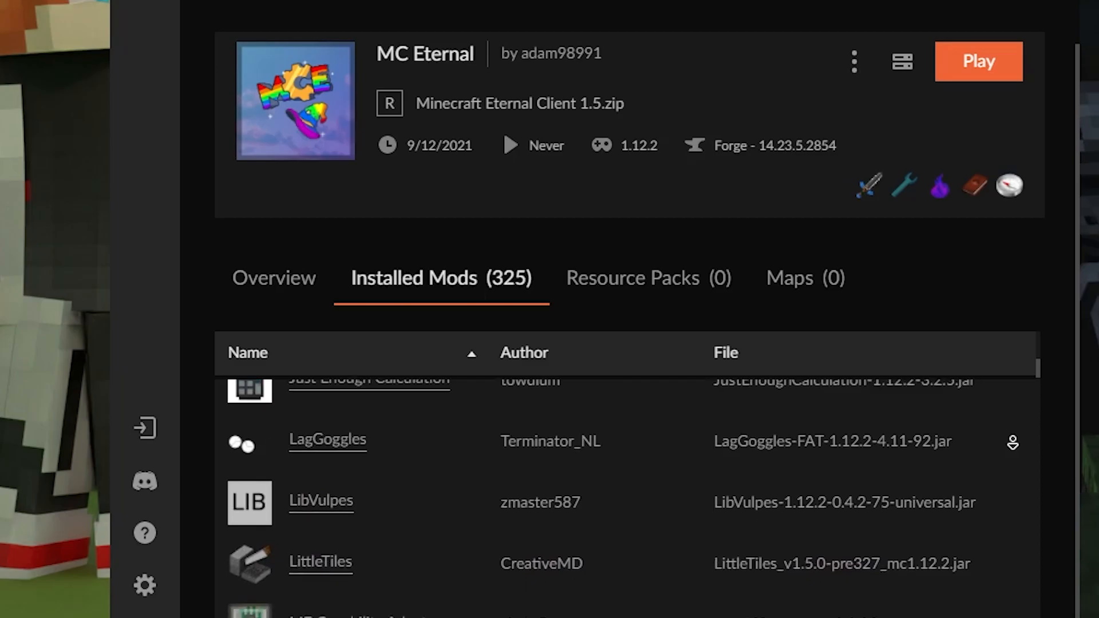
pyautogui.click(977, 61)
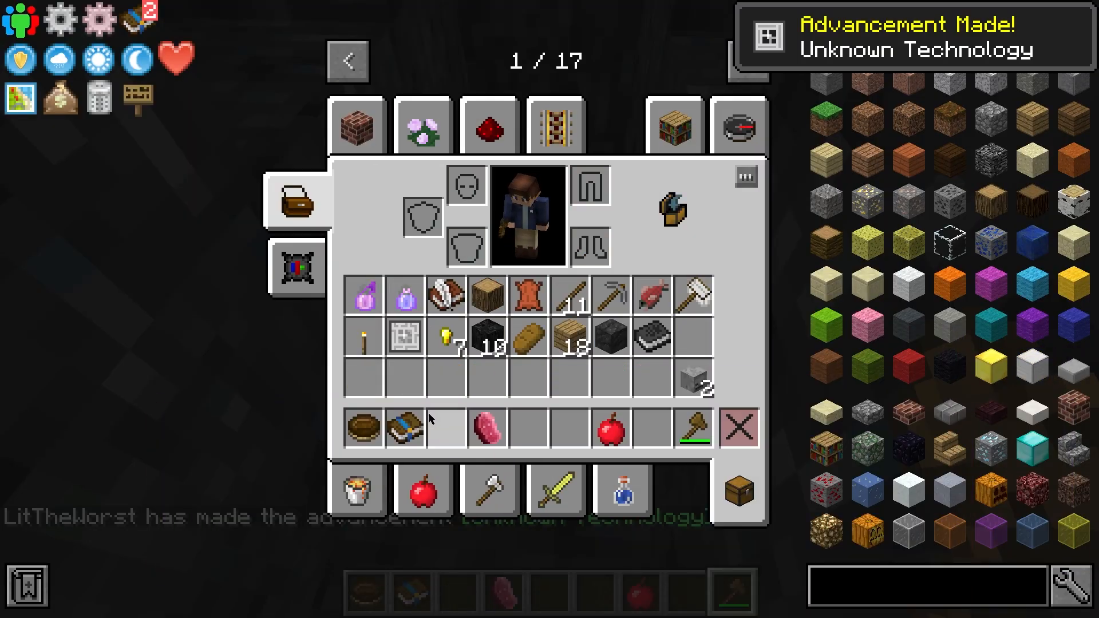
# Show the Minecraft inventory alongside the JEI item list
pyautogui.press('Escape')
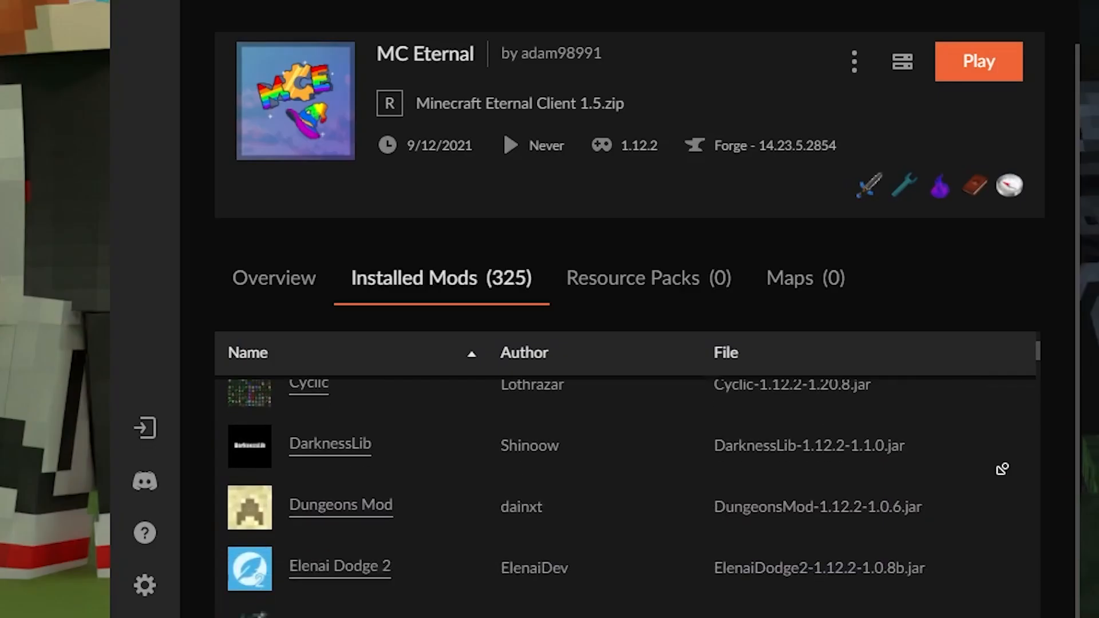
# Install the MC Eternal Lite modpack and skim its Overview page
pyautogui.scroll(-3)
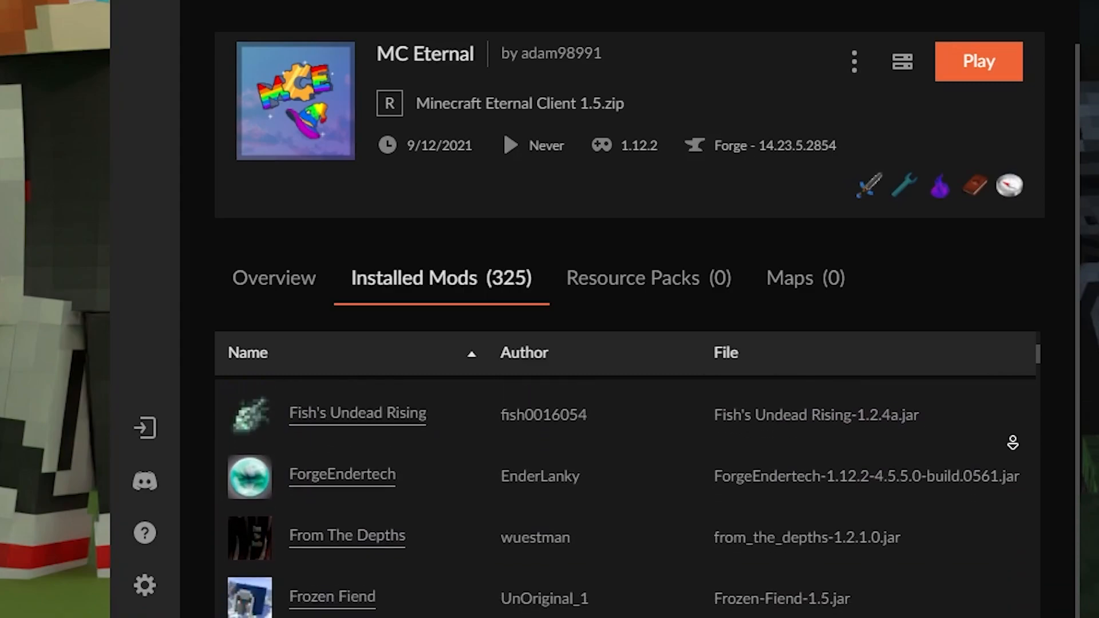
pyautogui.scroll(-3)
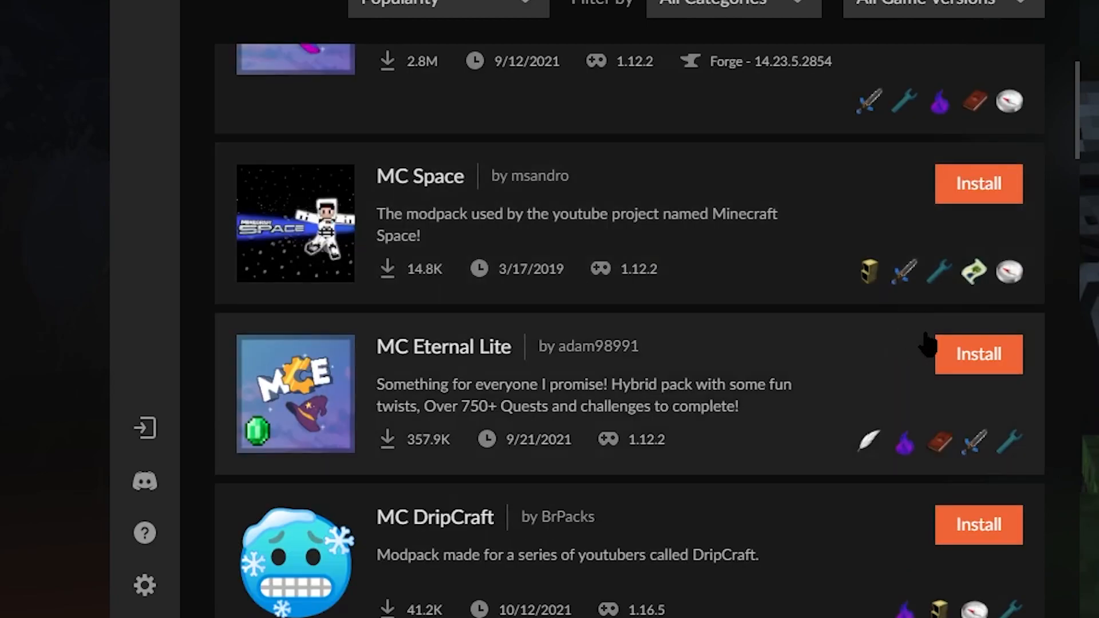
pyautogui.click(443, 347)
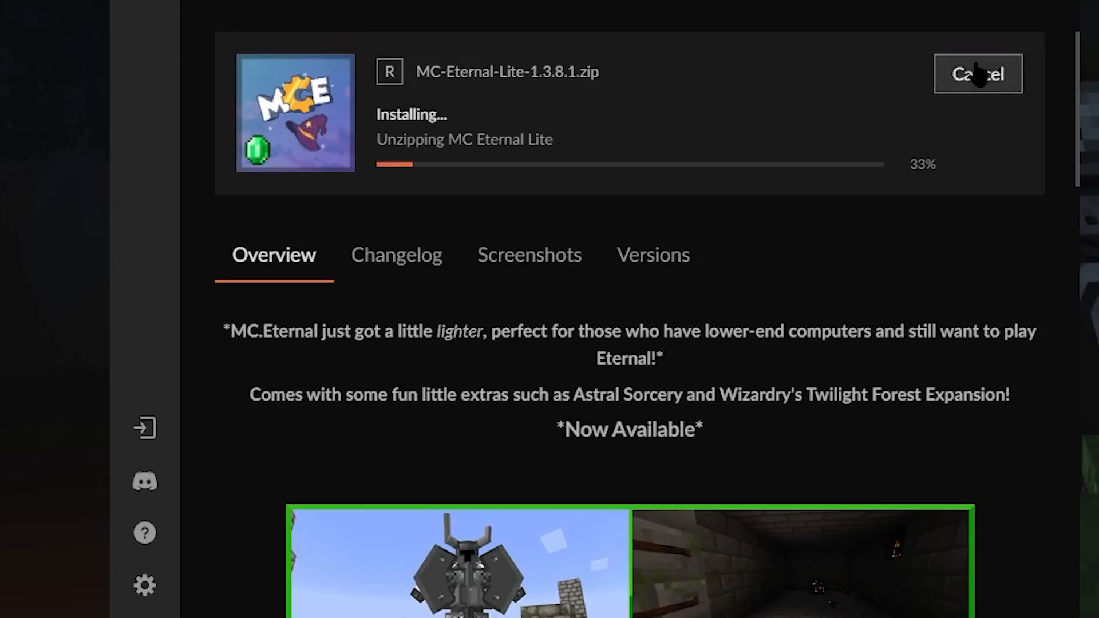
pyautogui.scroll(-3)
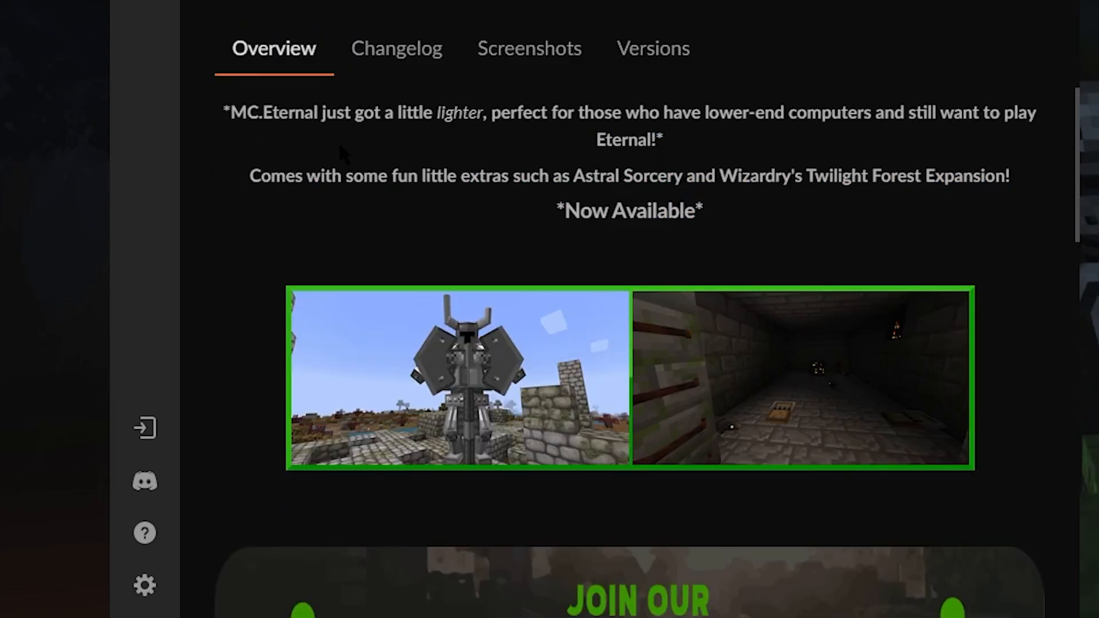
pyautogui.scroll(-3)
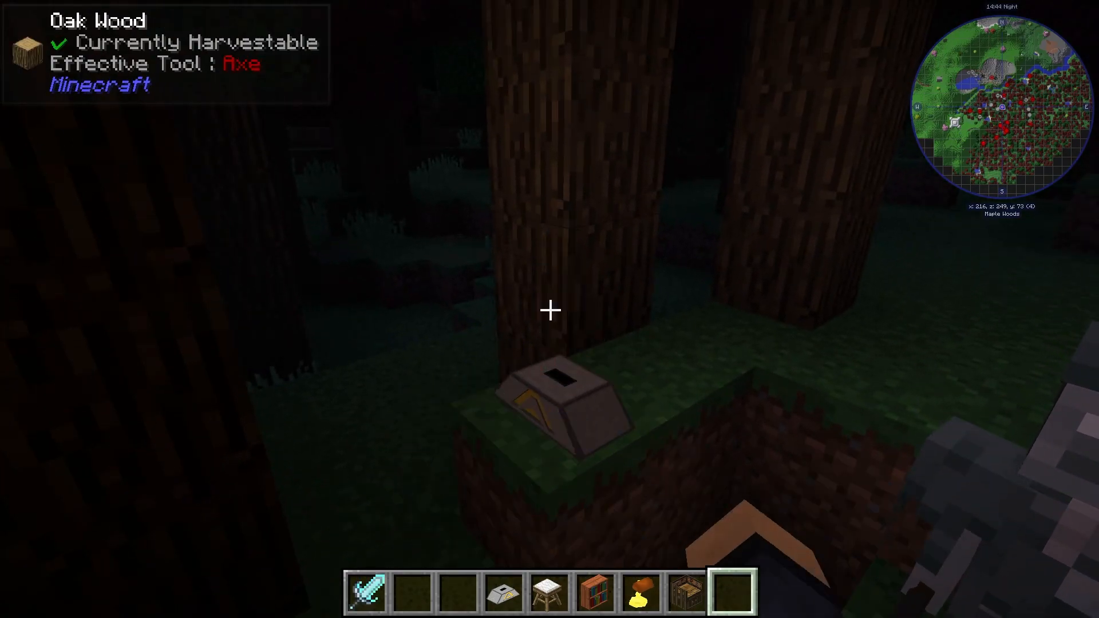
pyautogui.press('e')
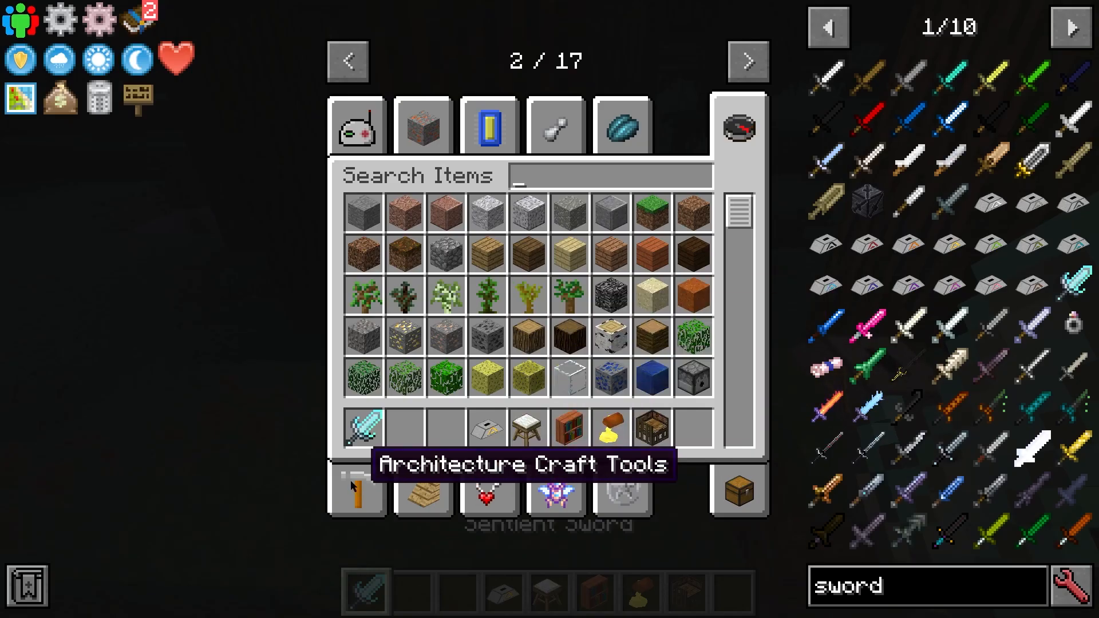
pyautogui.write('@wizardry')
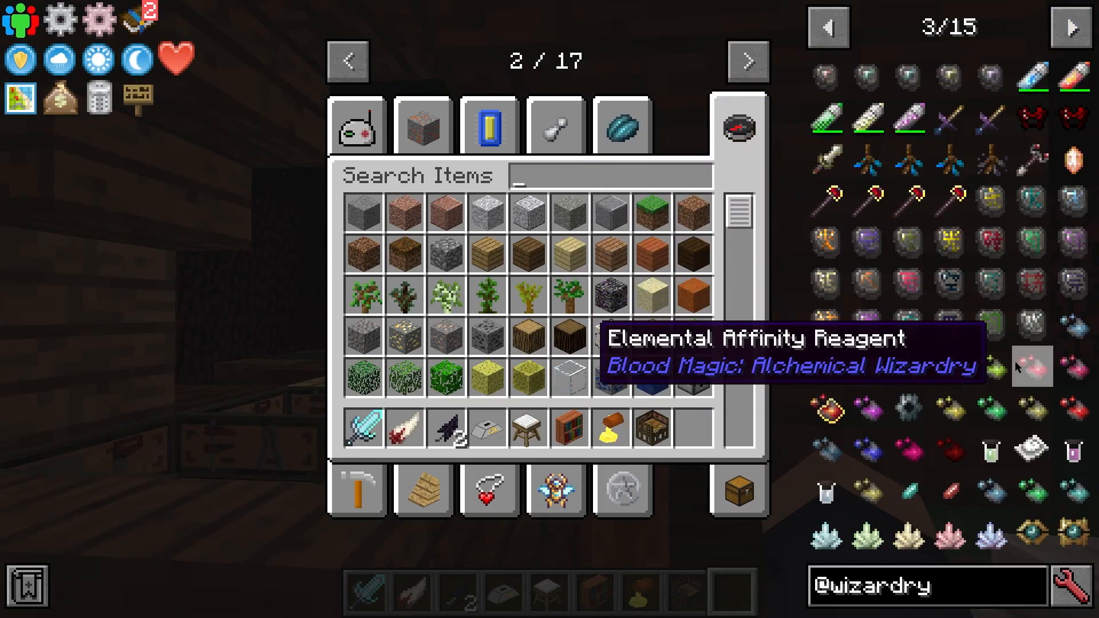
pyautogui.click(1070, 27)
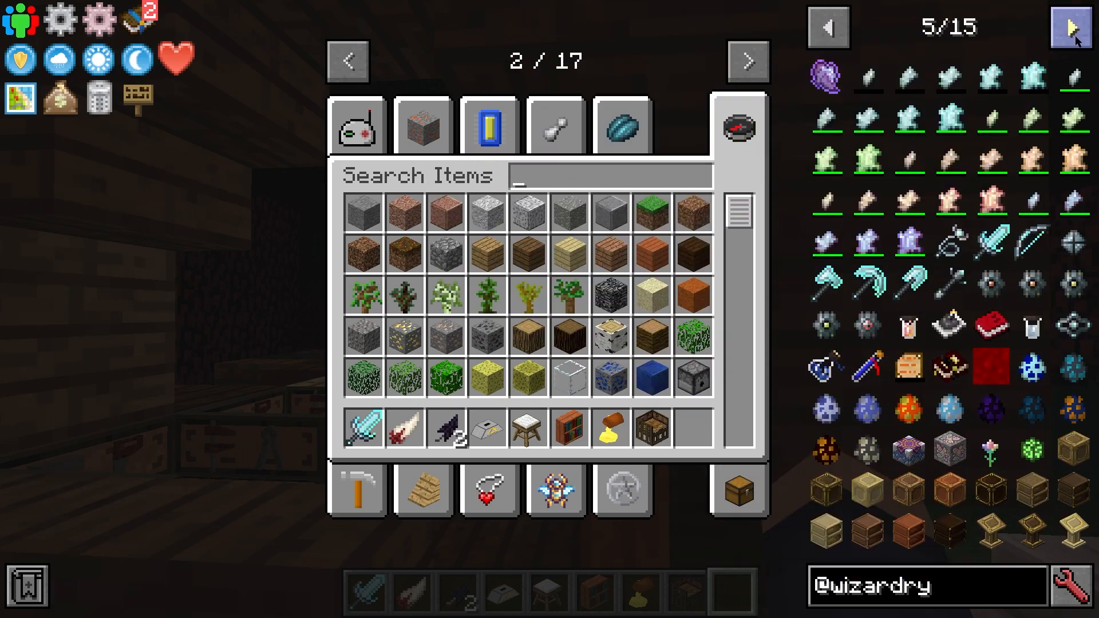
pyautogui.click(1068, 28)
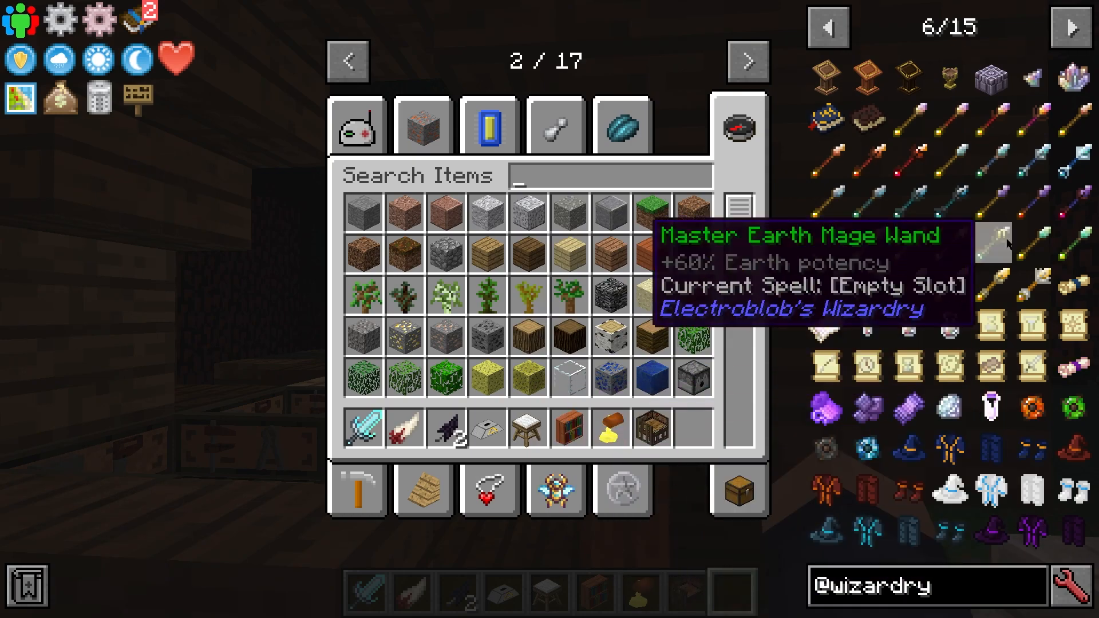